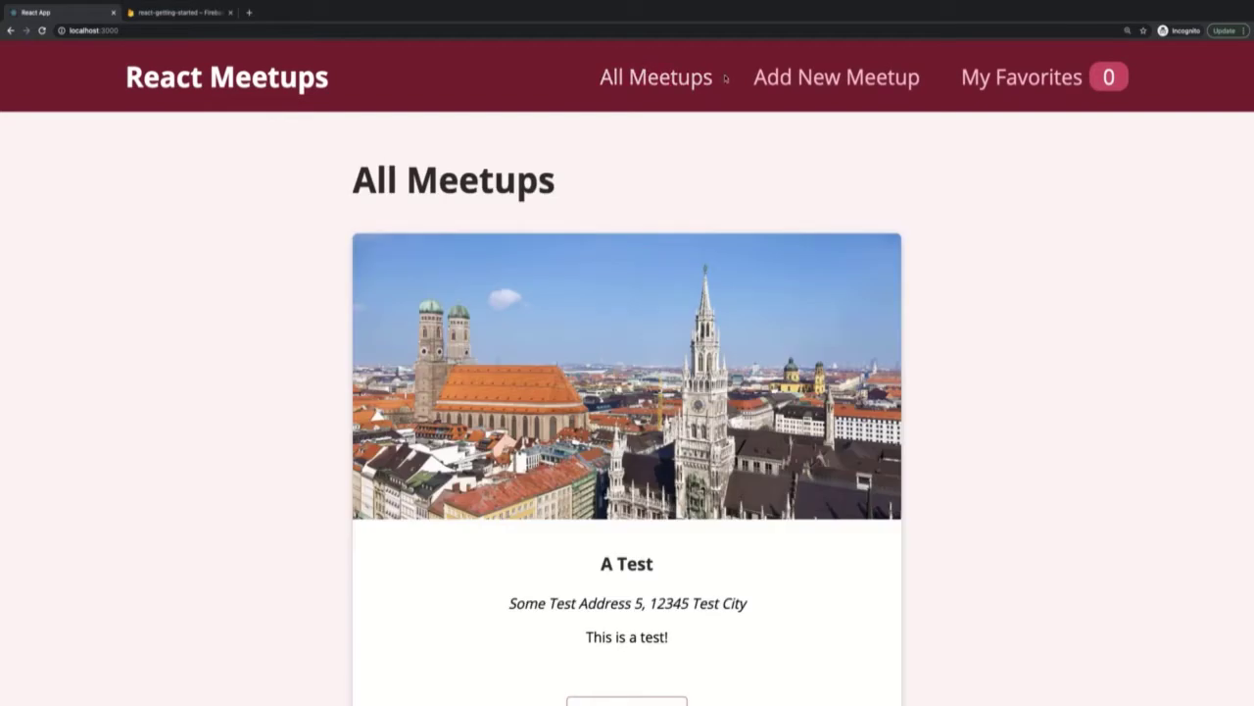
Step: Visit Add New Meetup and My Favorites, then view the page source of the new-meetup form
left_click(835, 76)
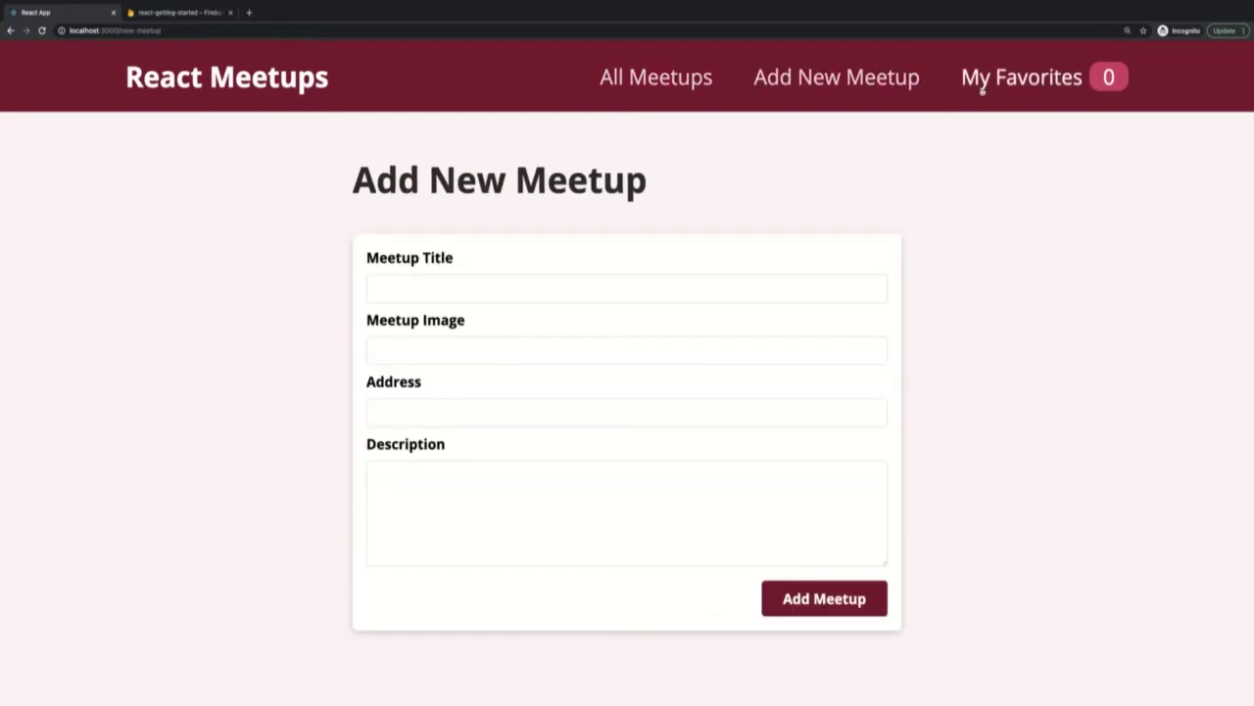
left_click(1021, 77)
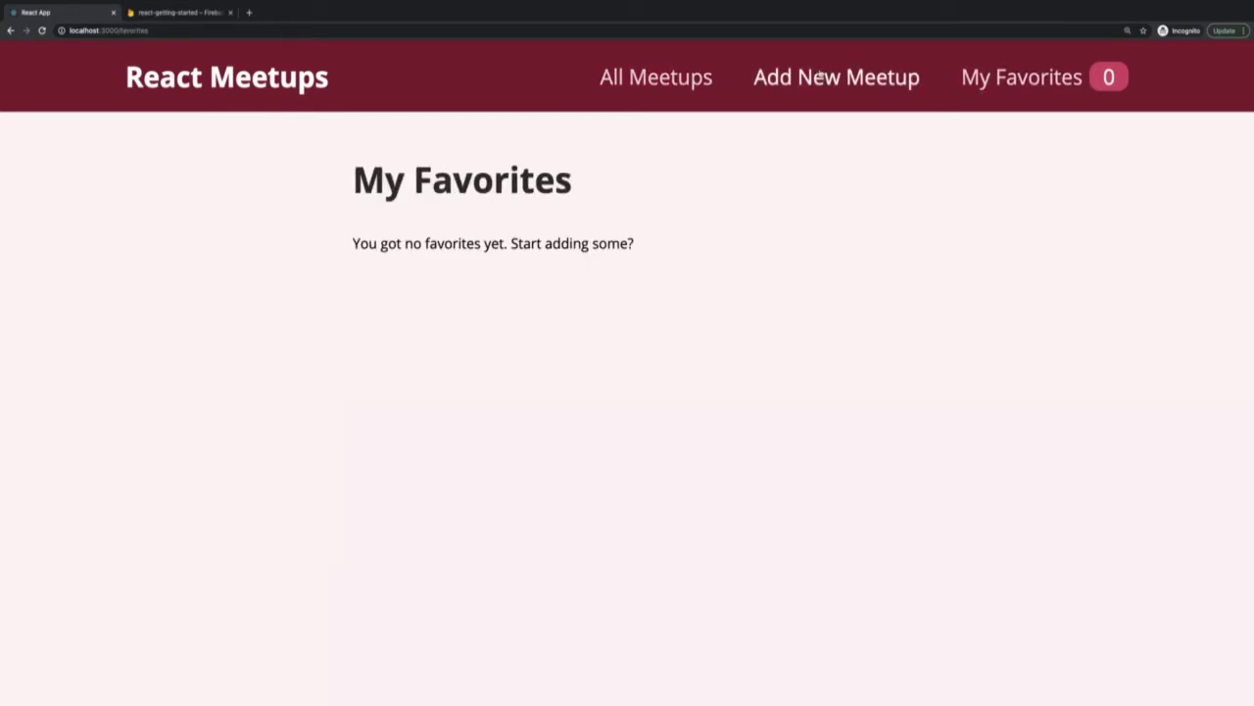
left_click(835, 77)
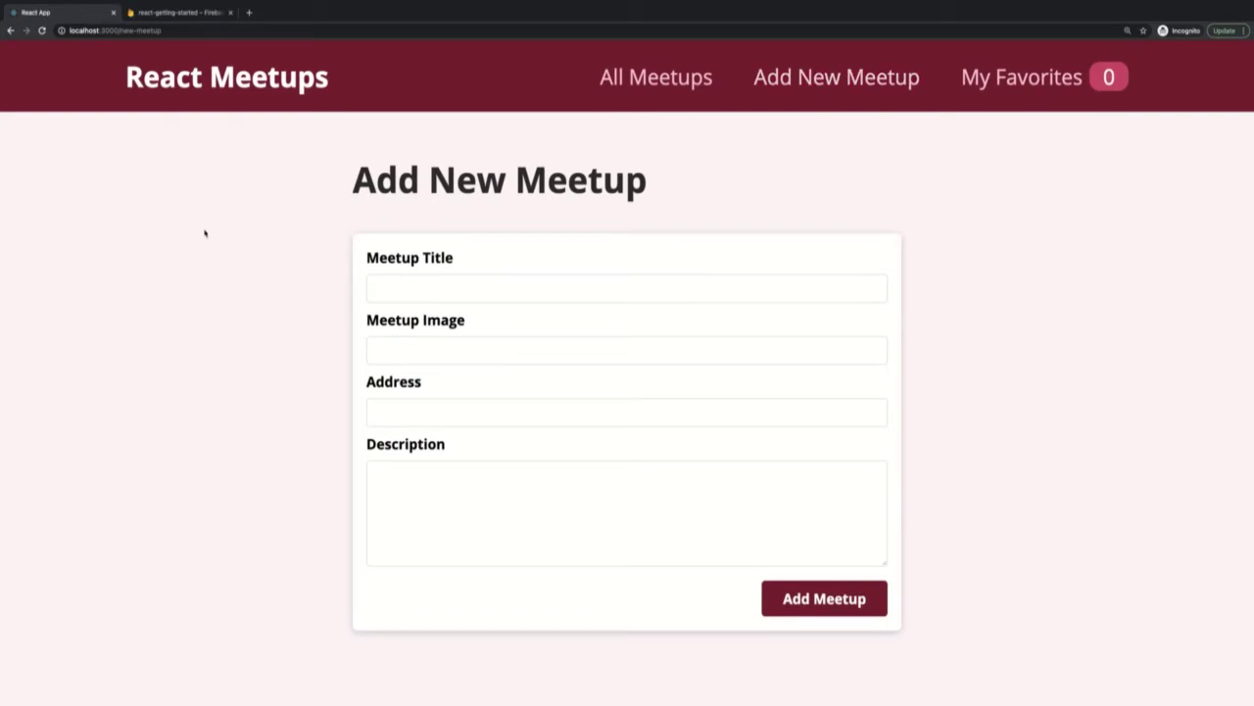
right_click(204, 232)
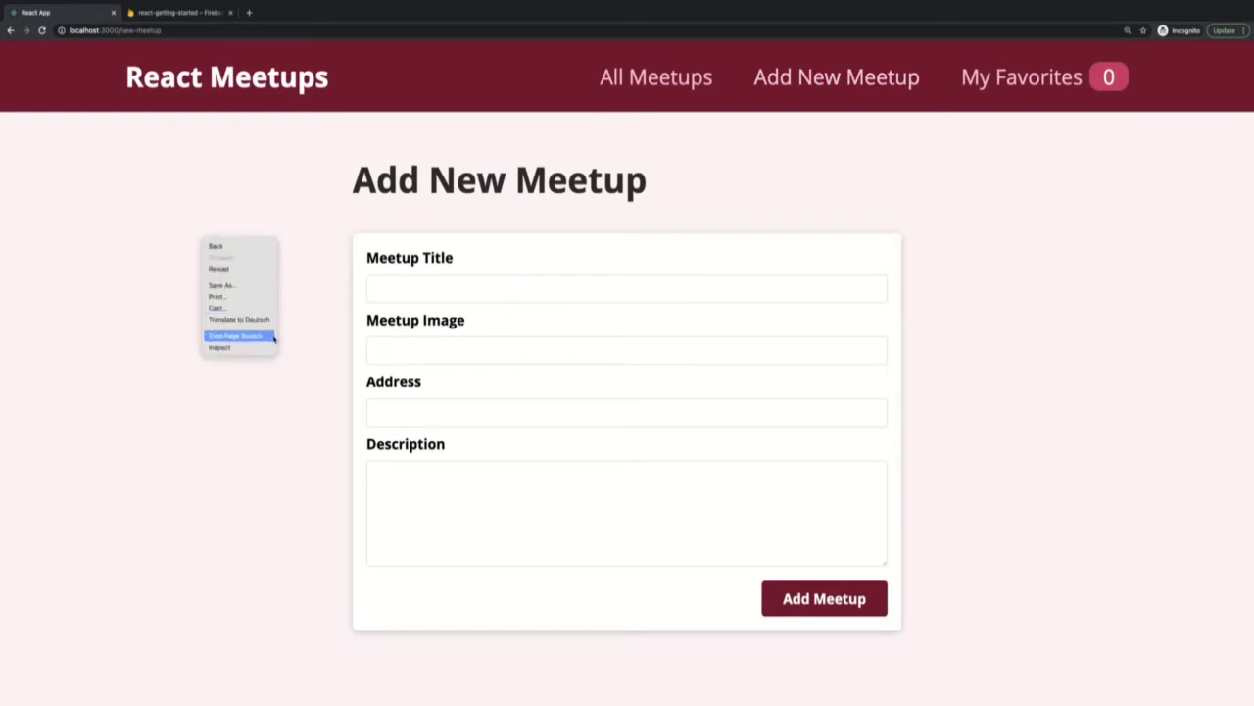
left_click(235, 336)
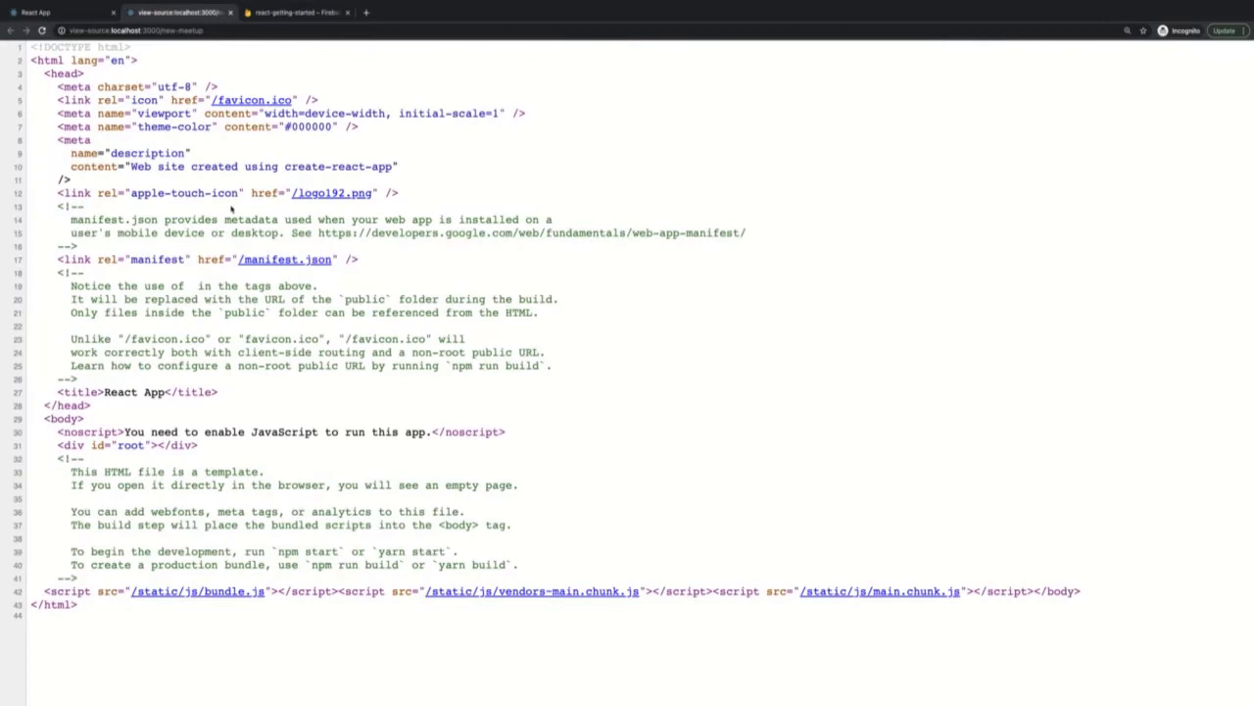
mouse_move(561, 352)
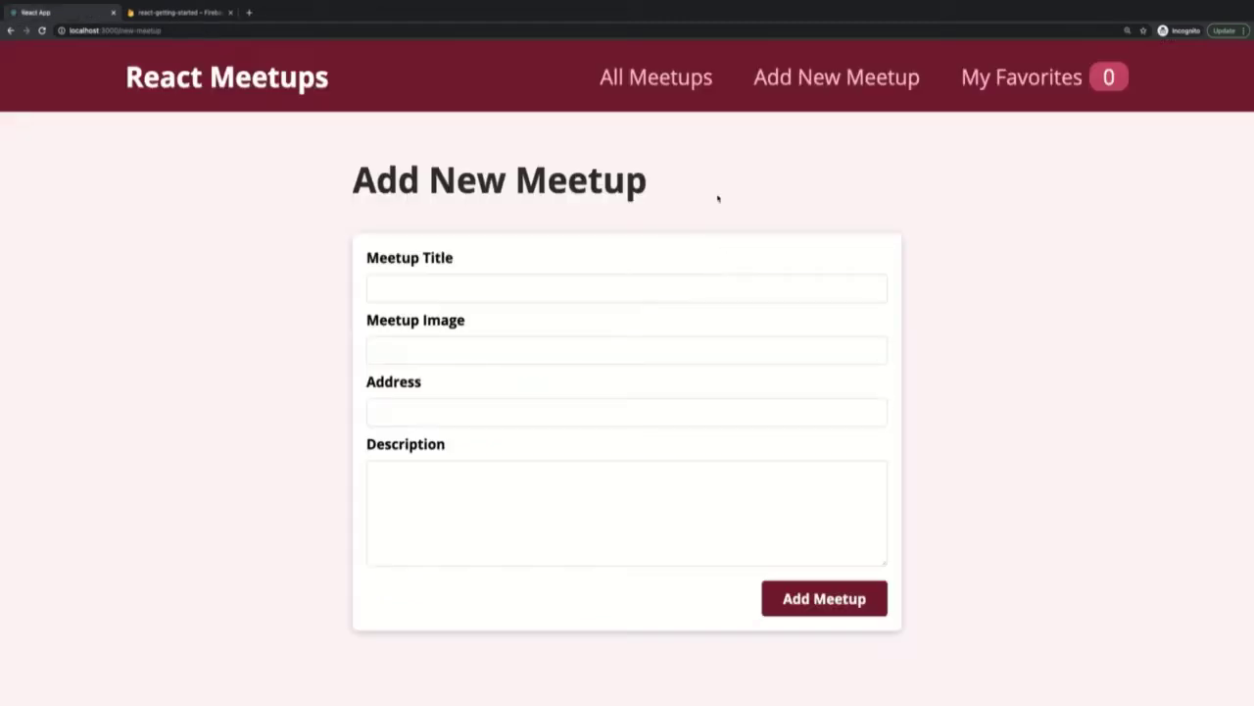
Step: Return to the All Meetups list and scroll through its meetups
left_click(655, 76)
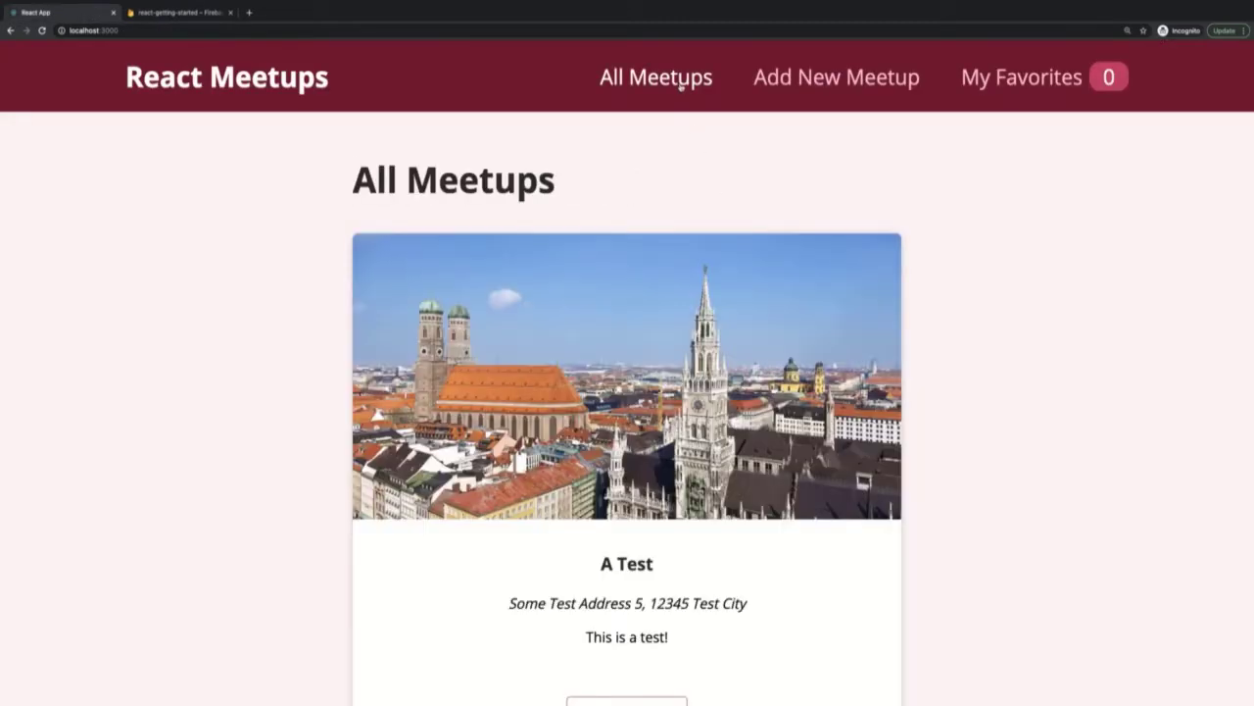
mouse_move(781, 125)
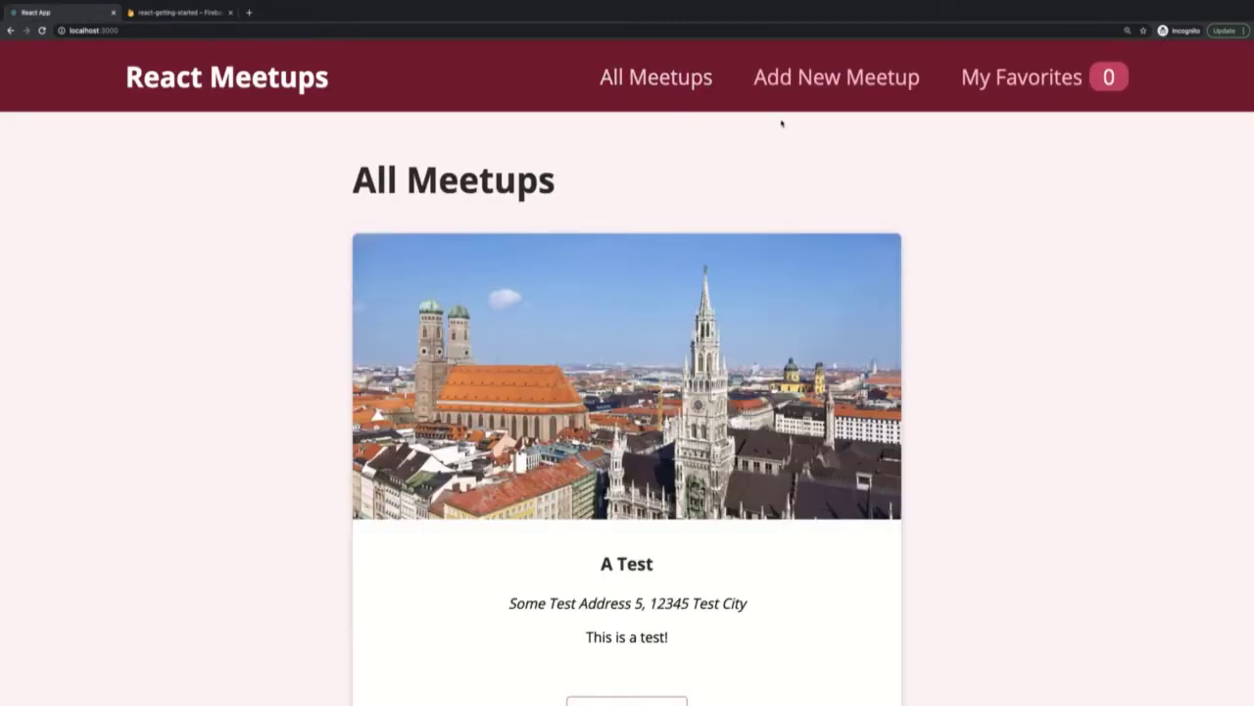
scroll("down", 3)
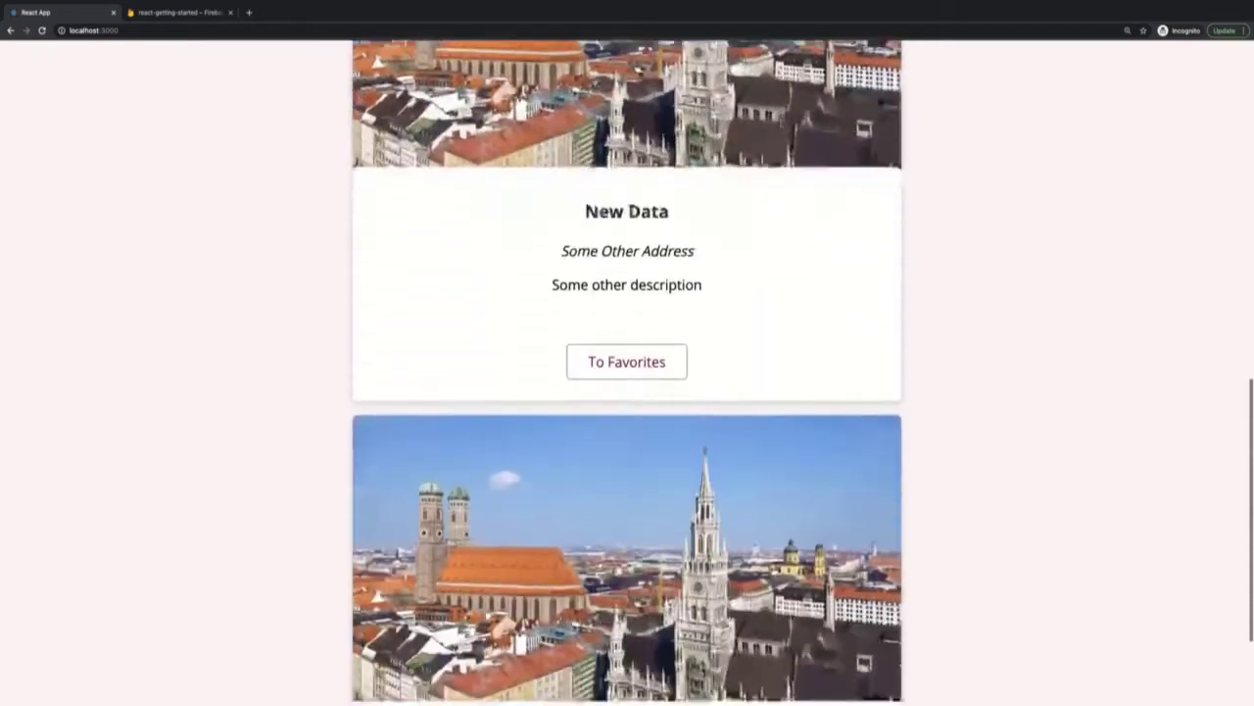
scroll("down", 3)
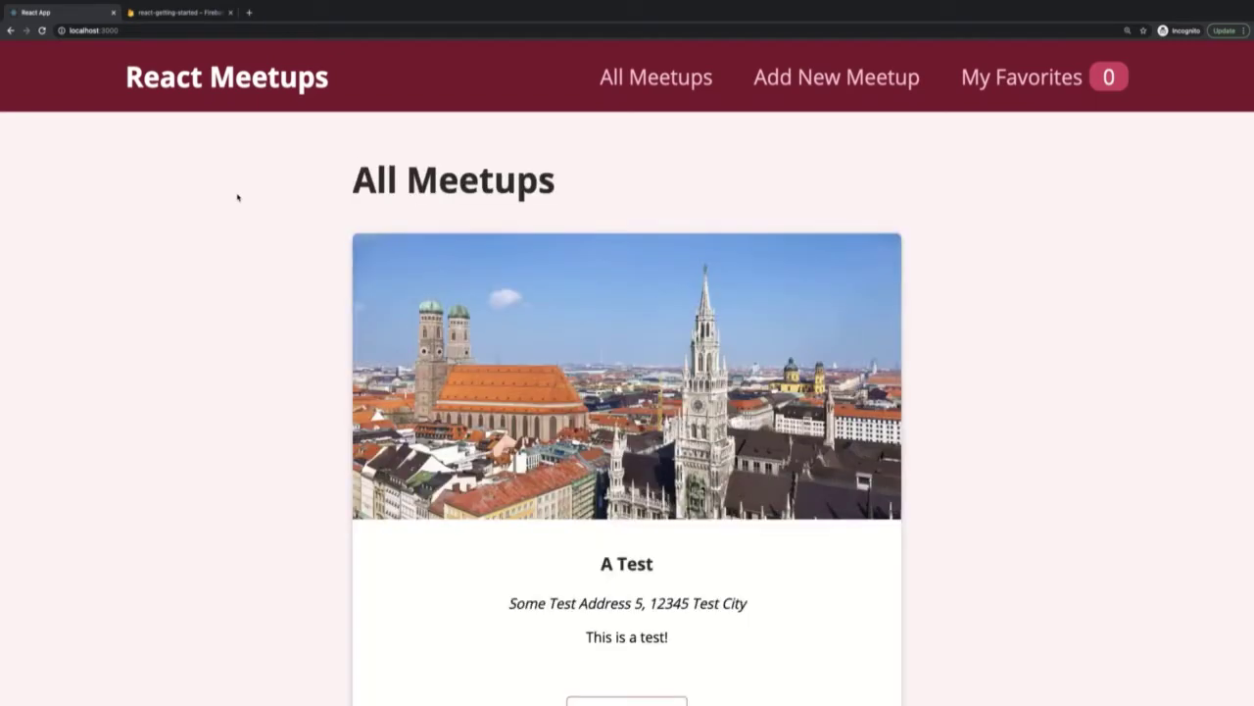
scroll("down", 3)
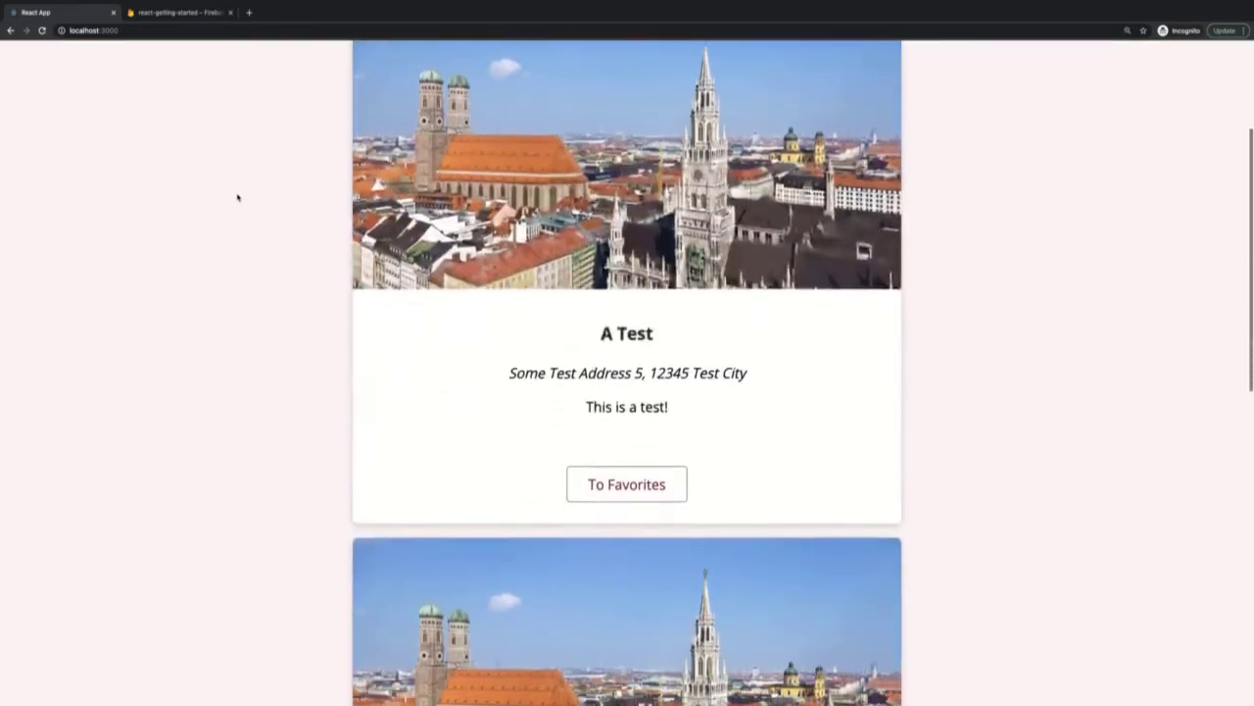
scroll("down", 3)
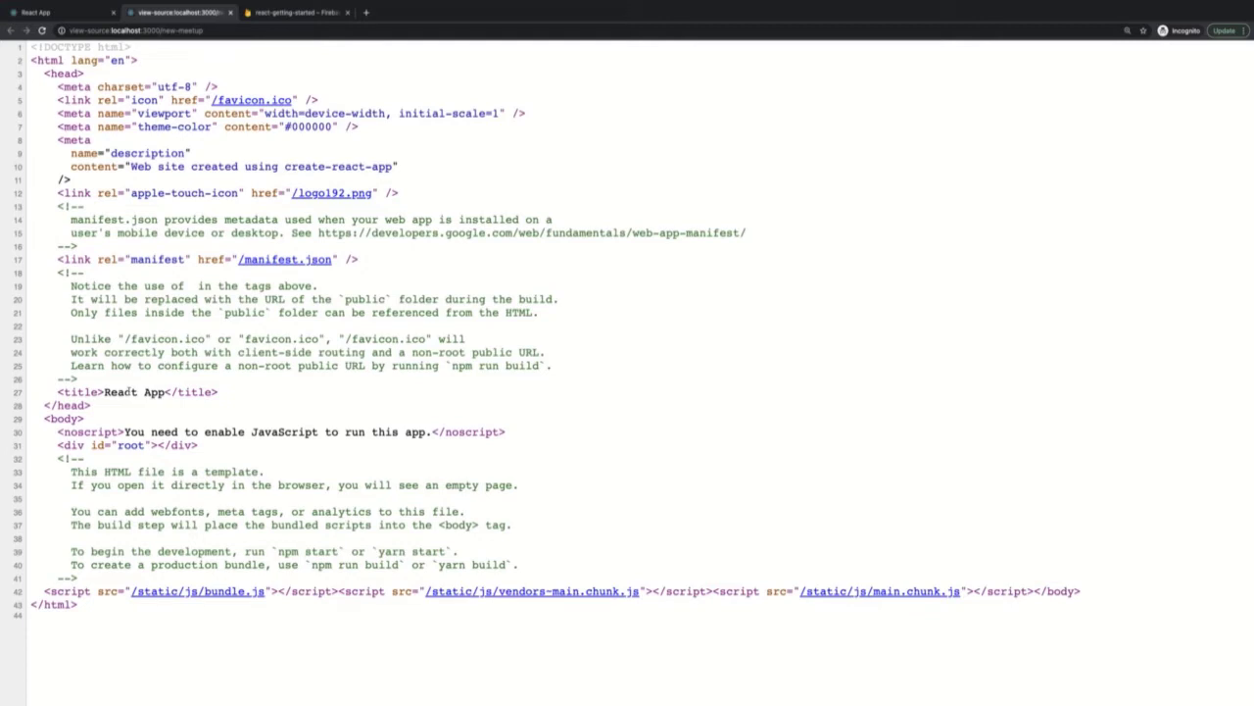
Step: Look over the Datta Able admin dashboard demo, scrolling down and back up
left_click(294, 12)
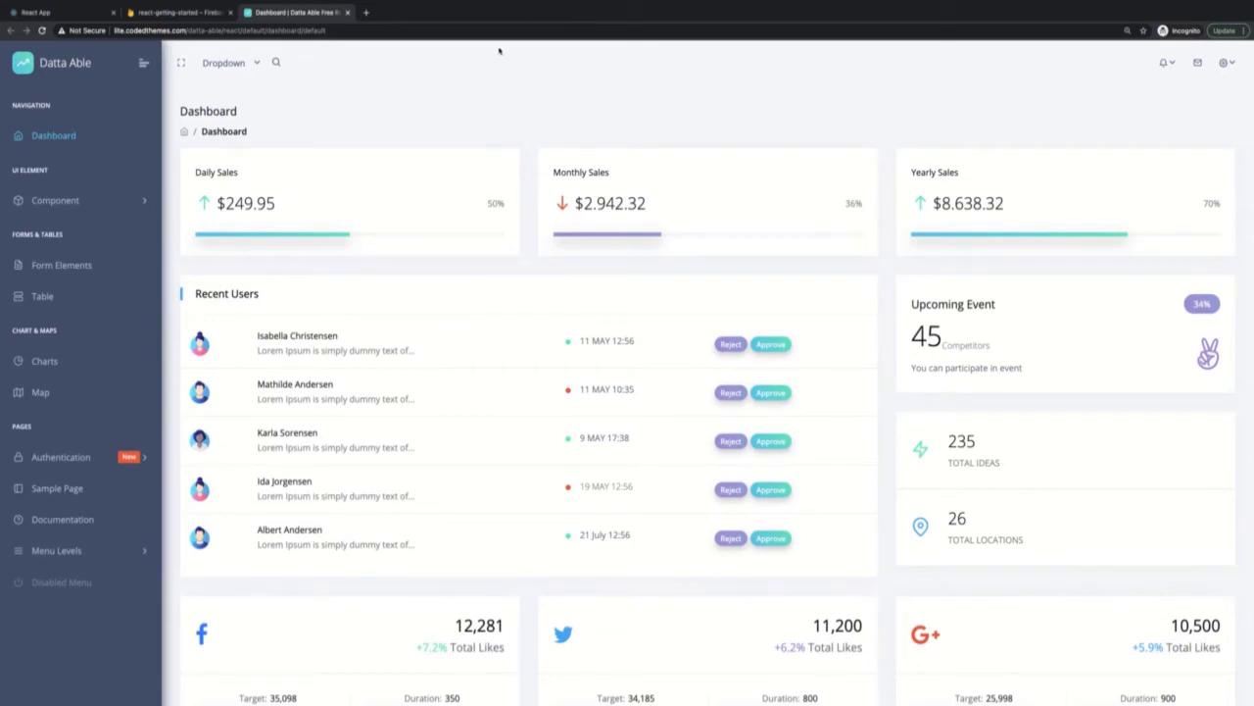
scroll("down", 3)
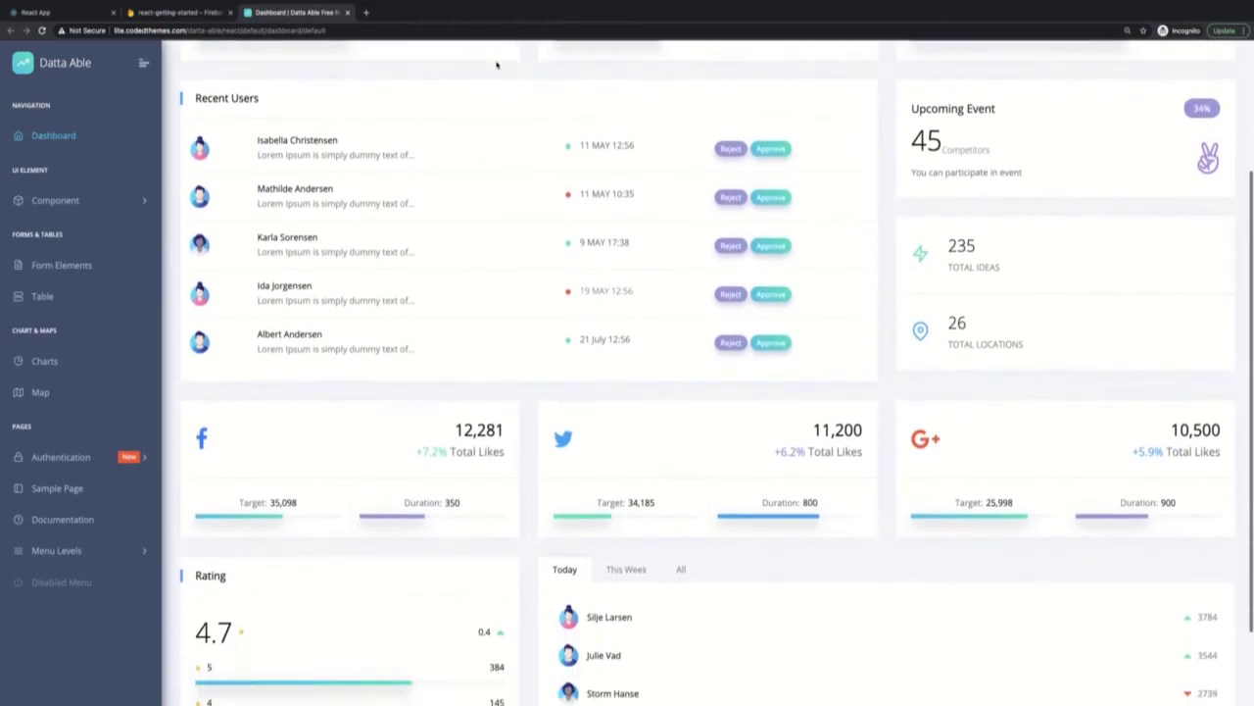
scroll("up", 3)
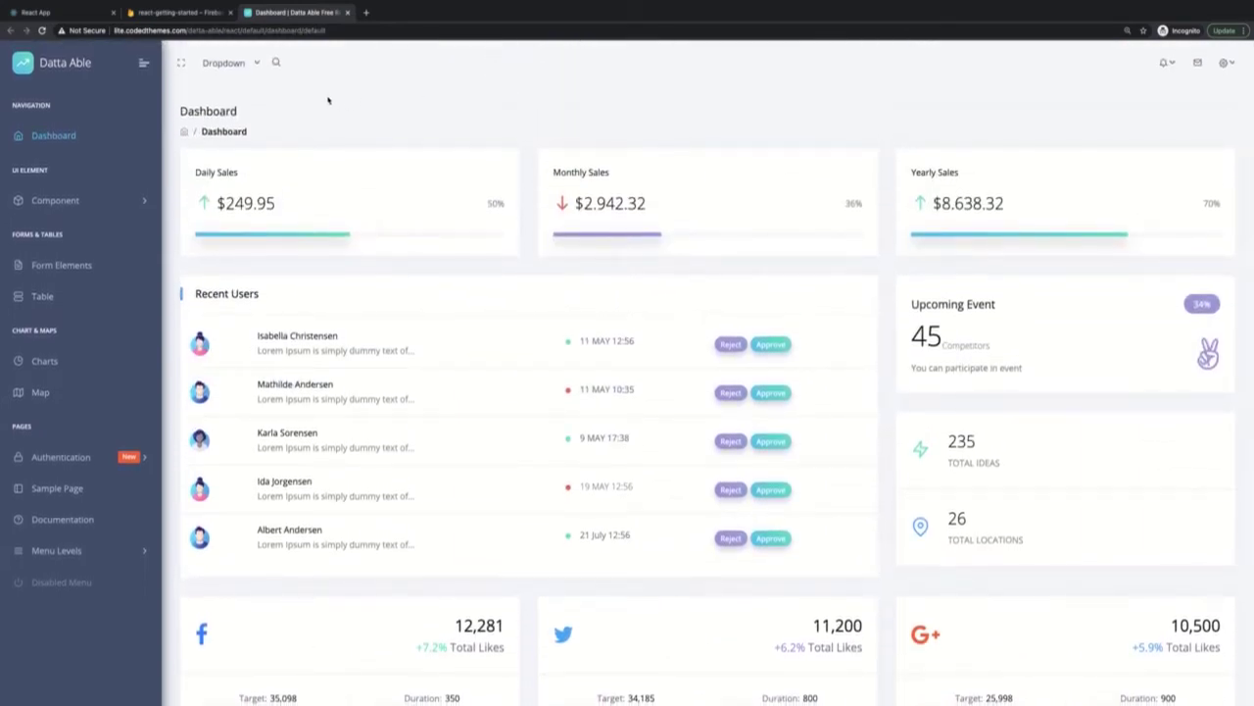
mouse_move(411, 383)
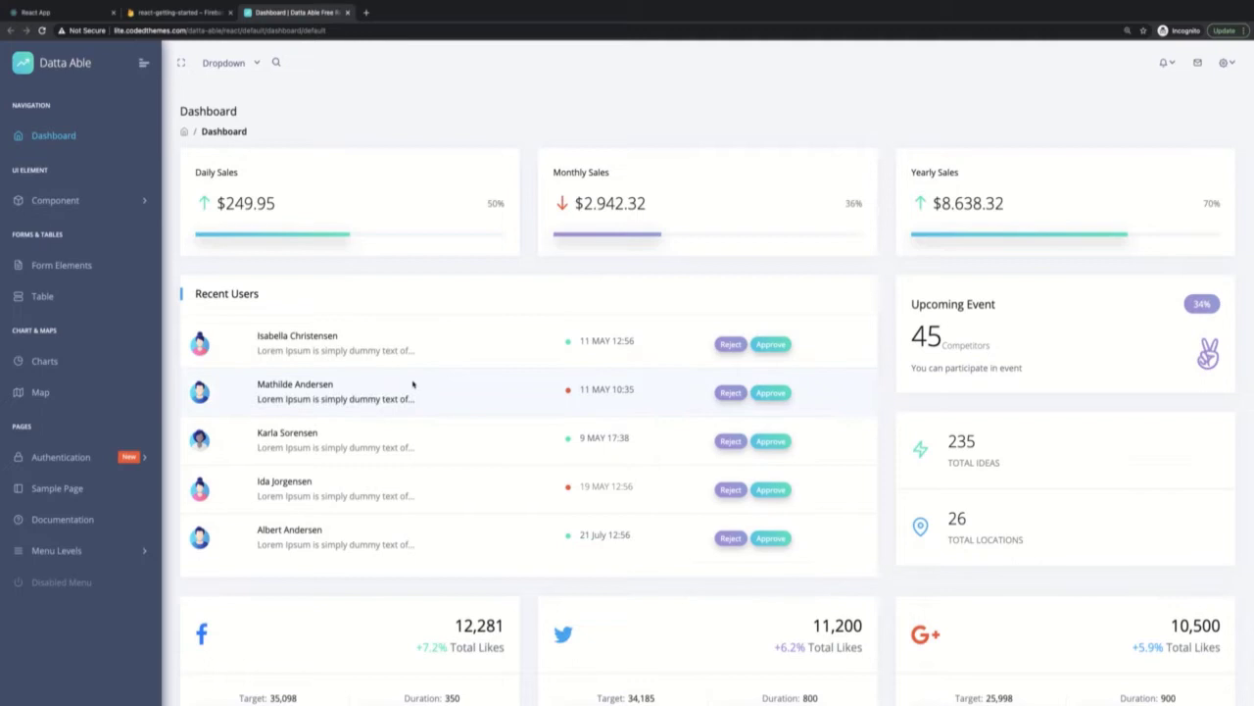
mouse_move(730, 93)
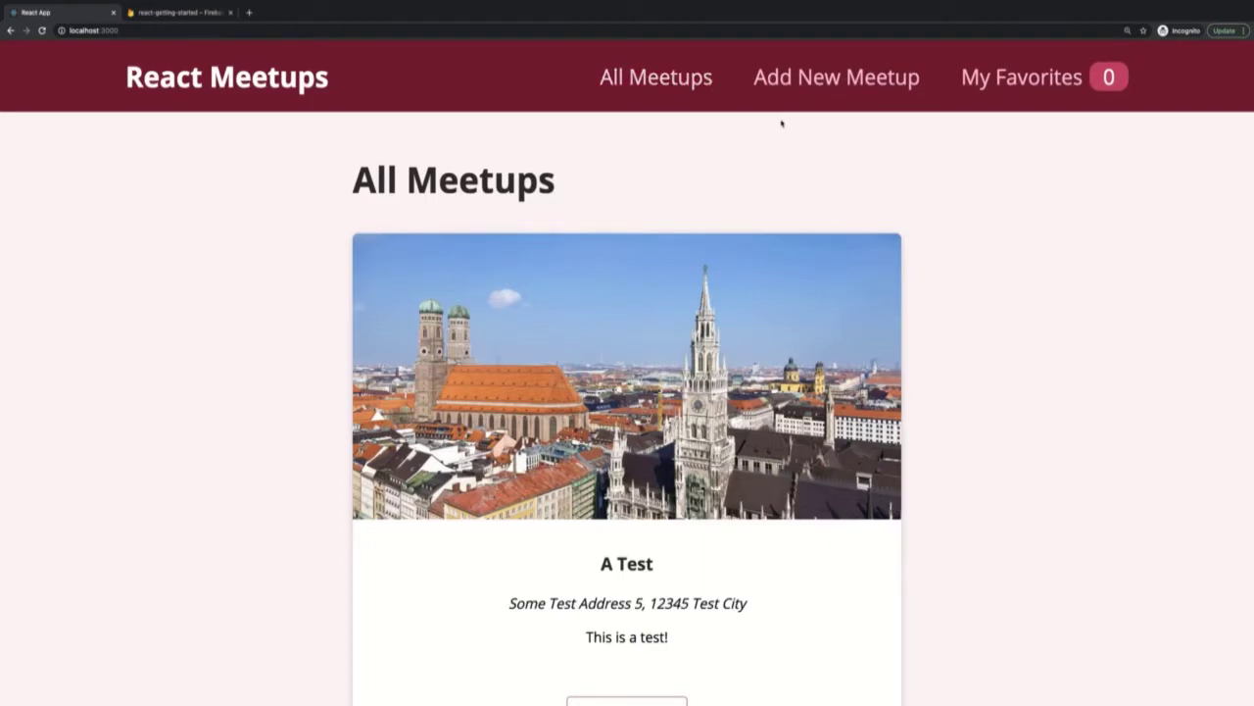
Step: Scroll the meetups list and view the All Meetups page source
scroll("down", 3)
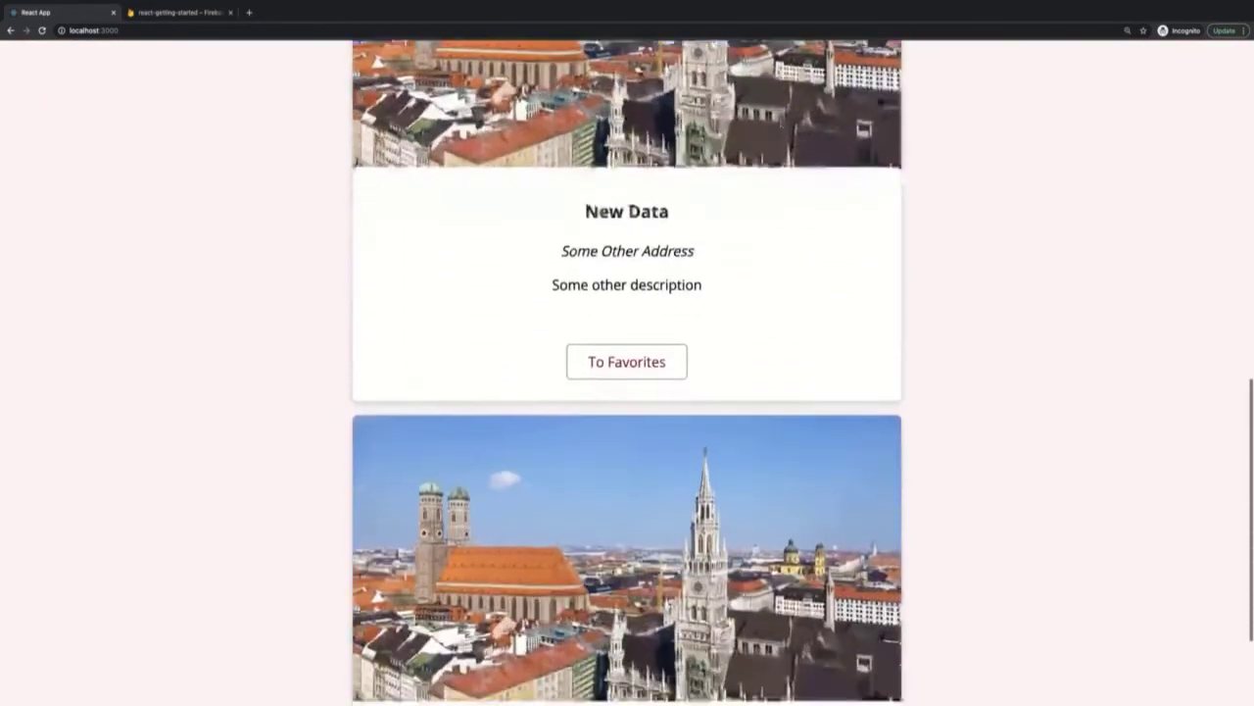
scroll("down", 3)
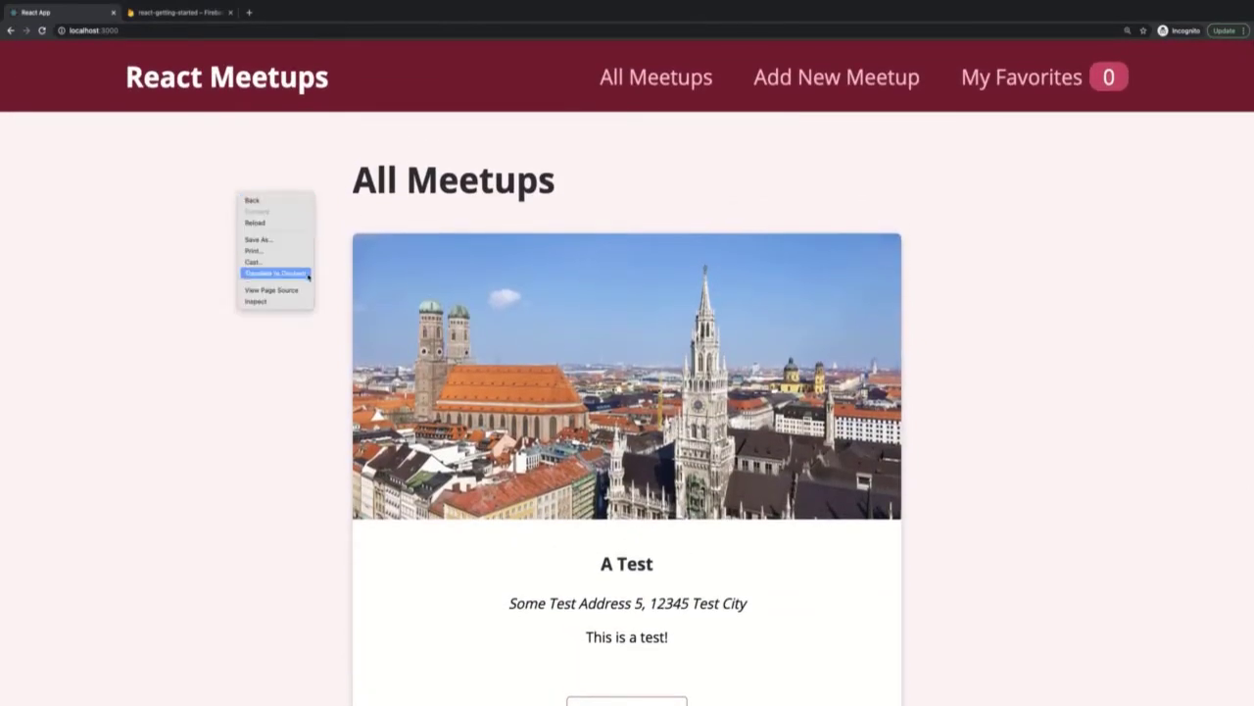
left_click(270, 290)
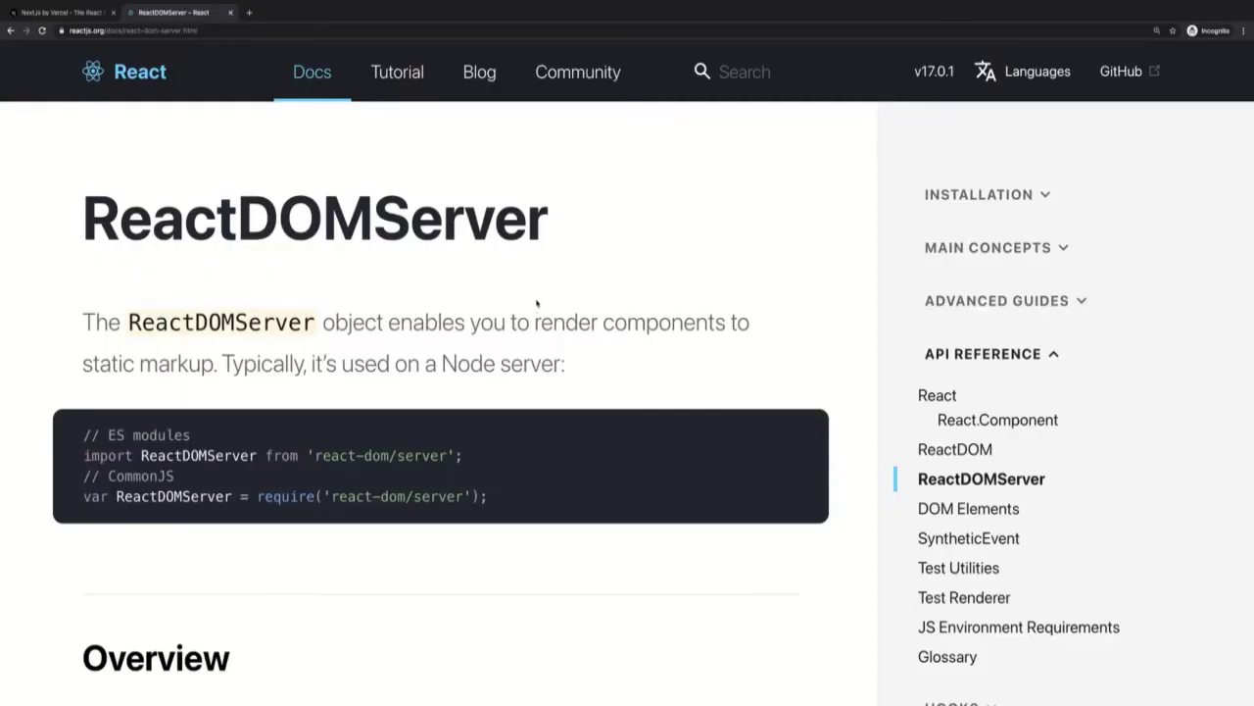
mouse_move(380, 302)
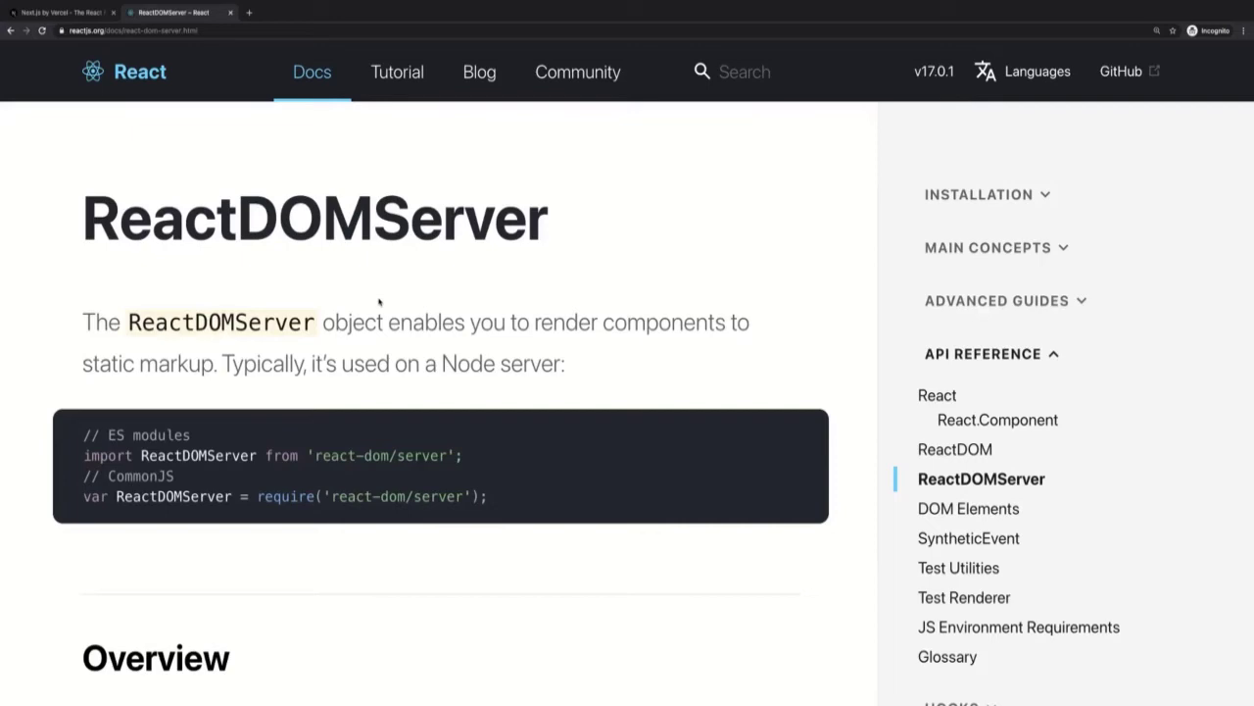
Step: Scroll the ReactDOMServer docs down to renderToString and back up
scroll("down", 3)
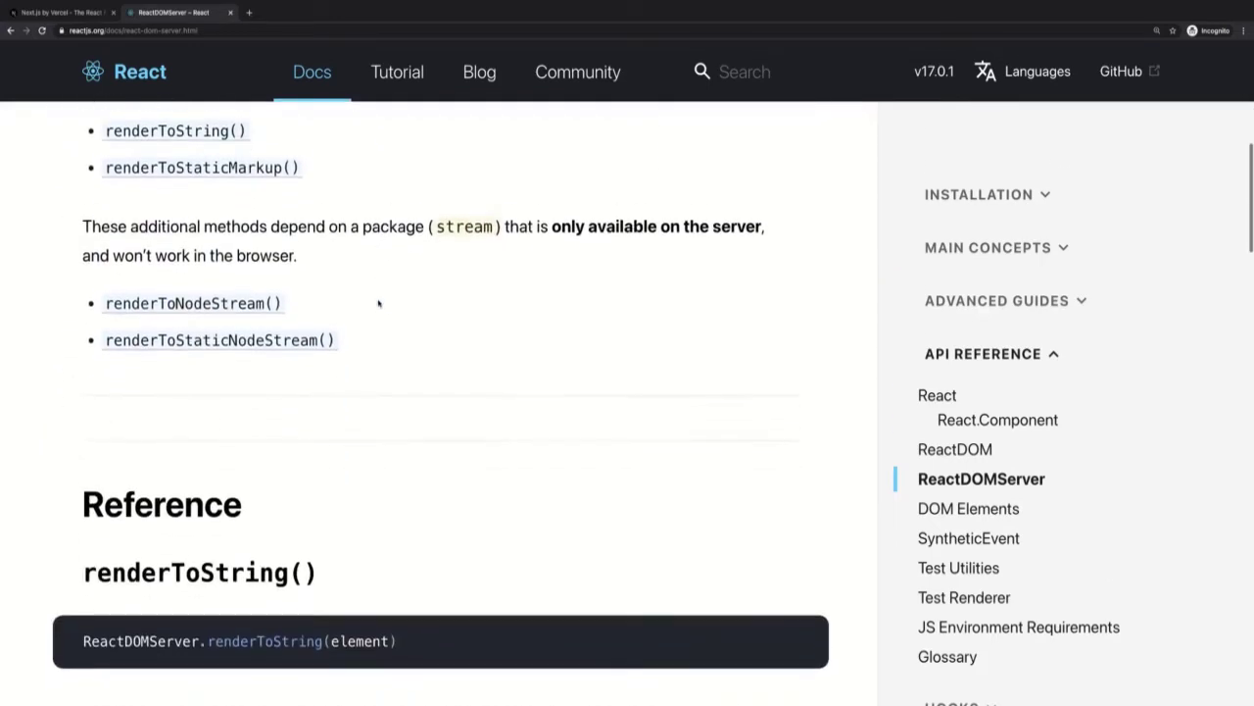
scroll("down", 3)
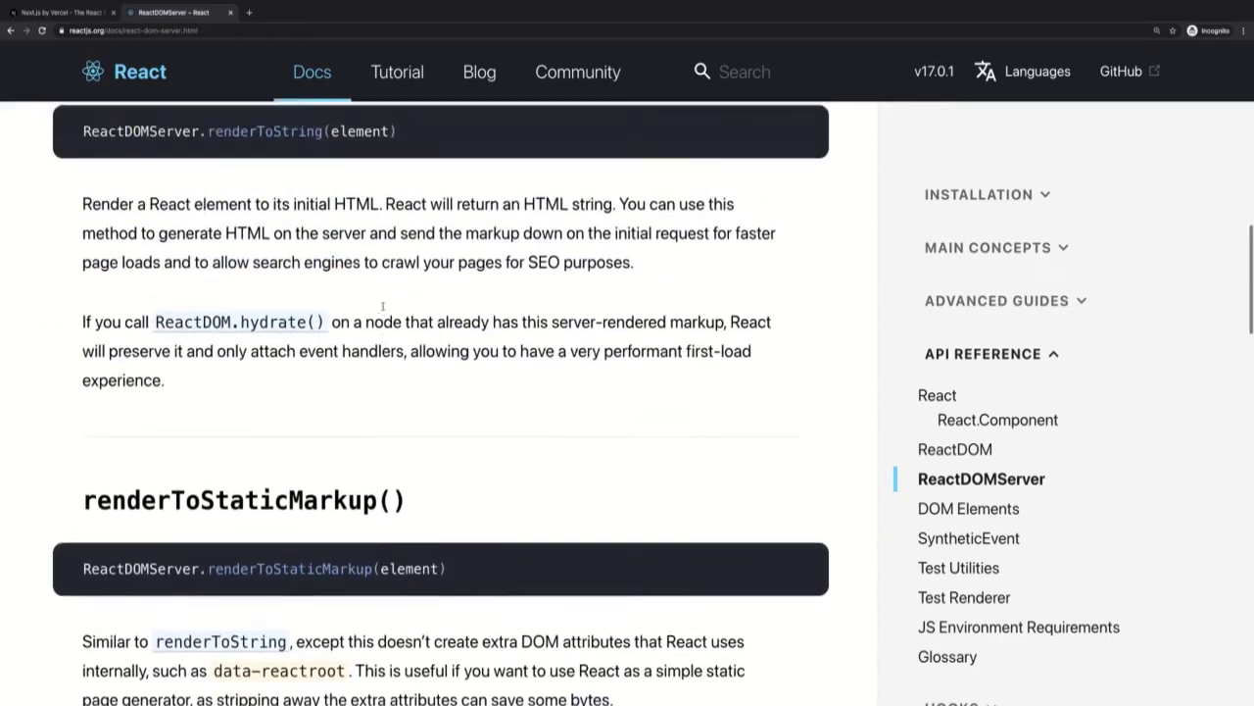
scroll("up", 3)
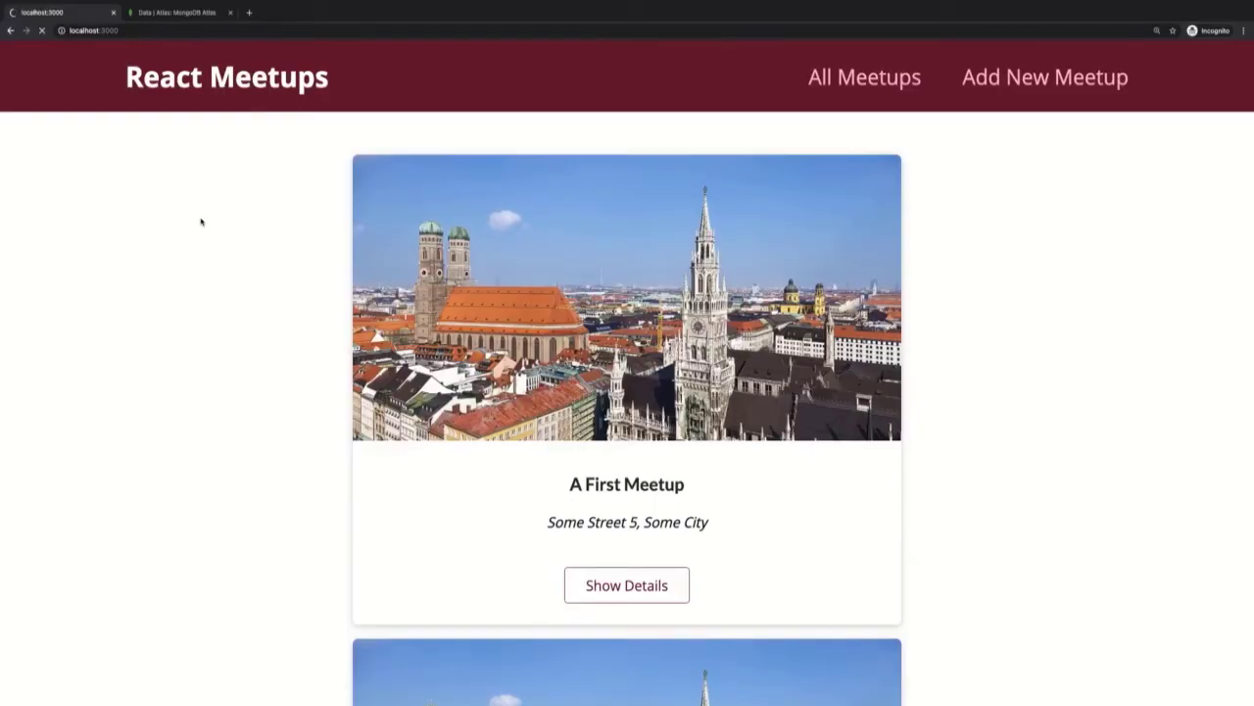
Step: View the Next.js meetups list's pre-rendered page source enlarged and highlight the meetup markup
right_click(201, 221)
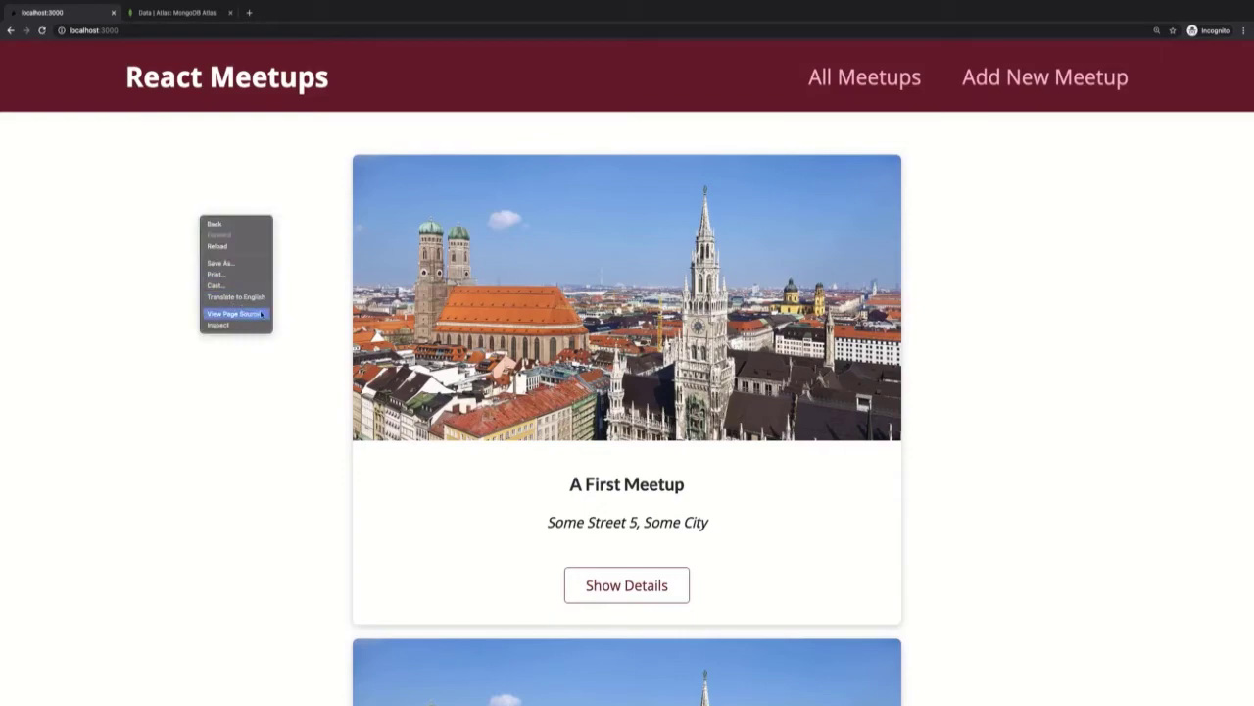
left_click(233, 313)
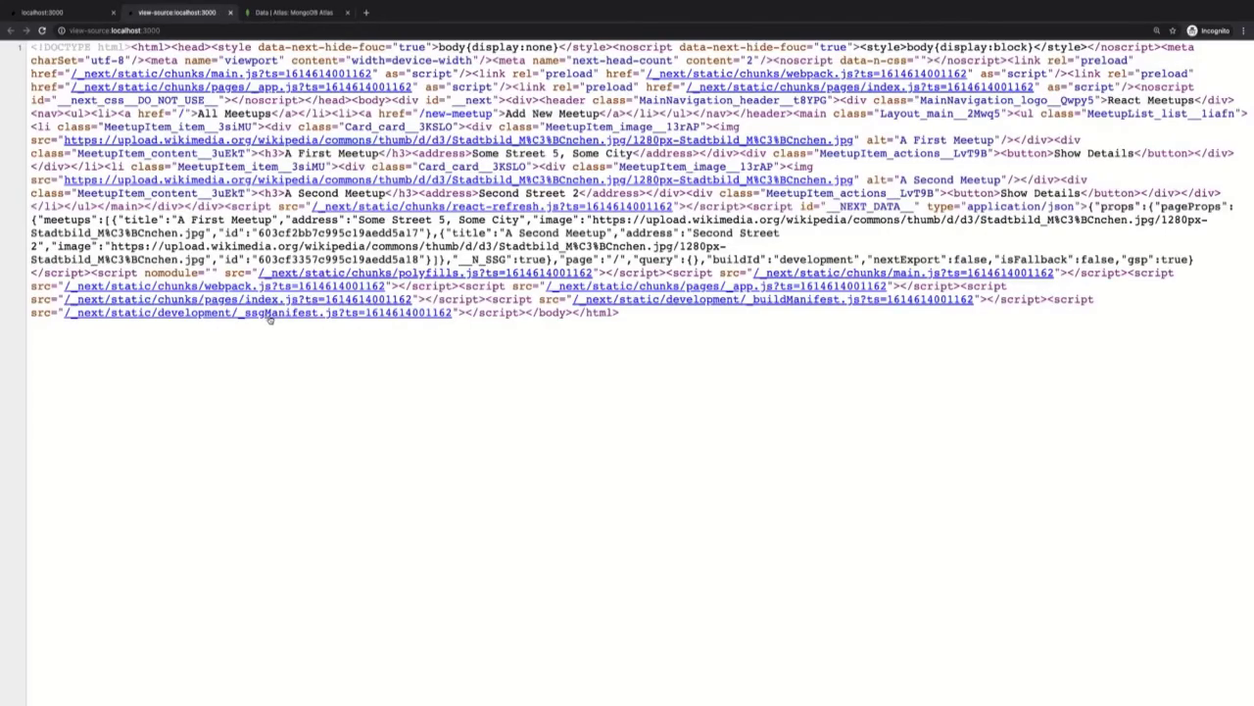
key("ctrl+plus")
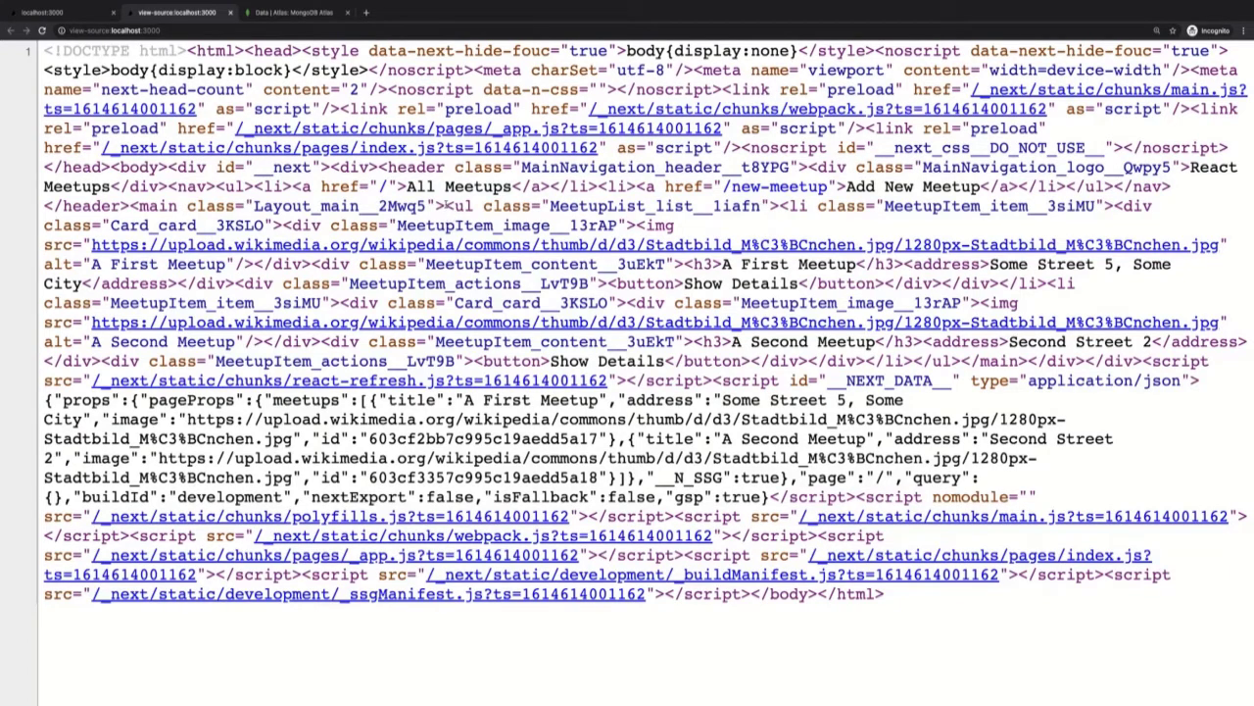
left_click_drag(447, 206, 604, 264)
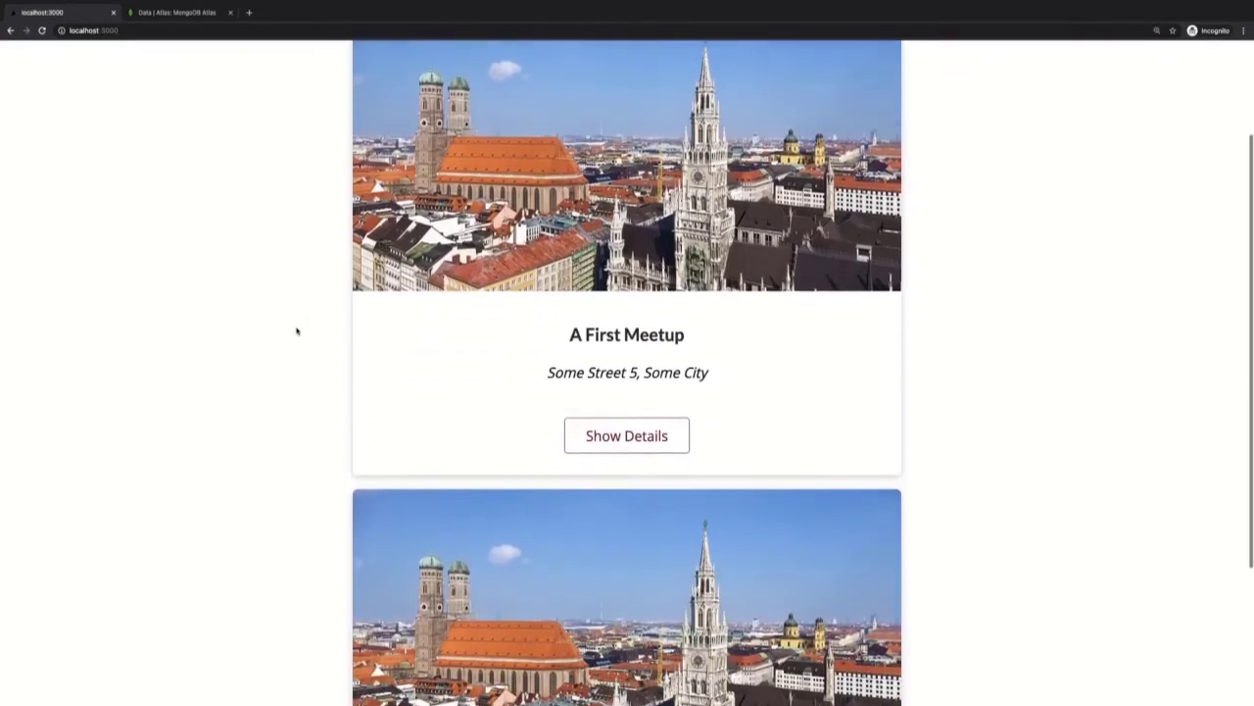
scroll("down", 3)
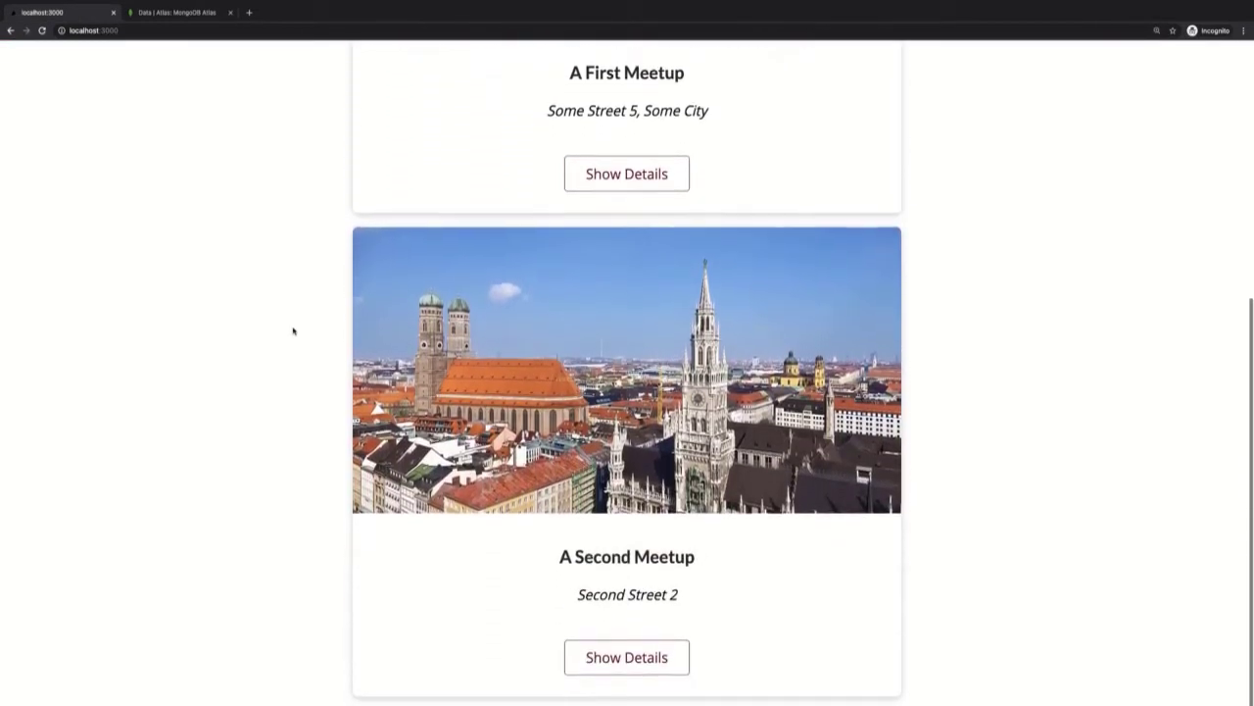
scroll("up", 3)
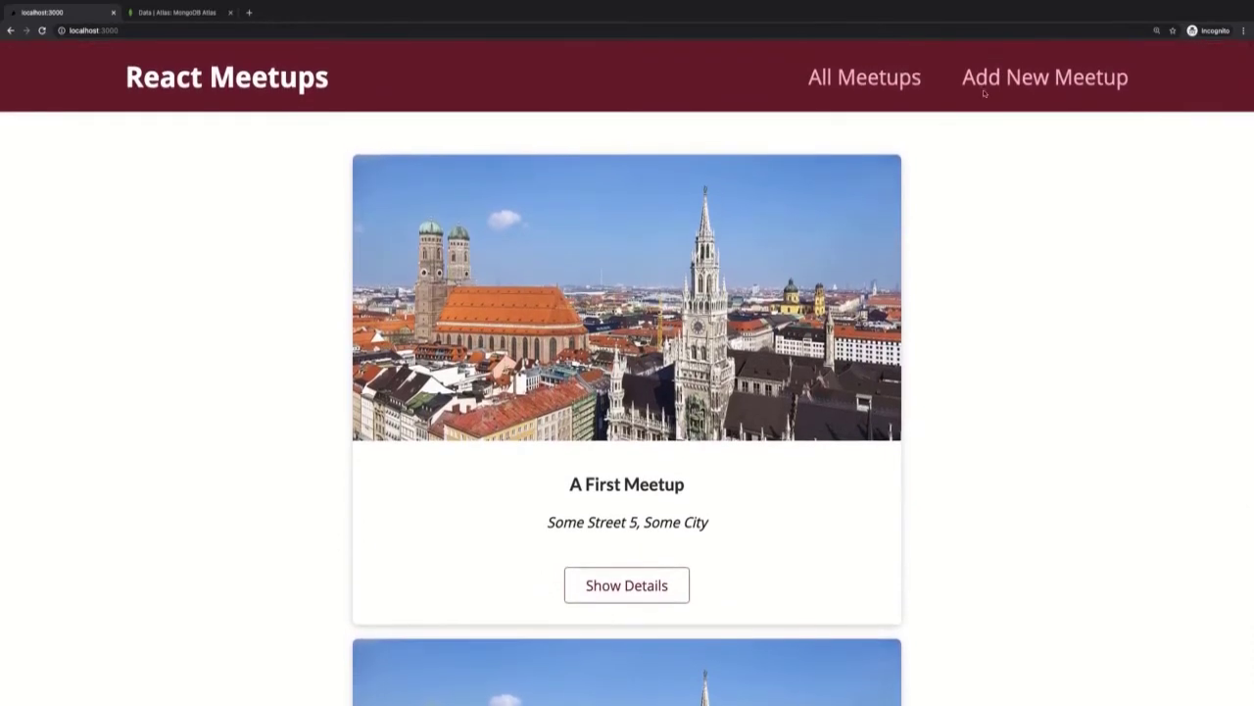
Step: Open A First Meetup's detail page and inspect its pre-rendered HTML source
left_click(1045, 77)
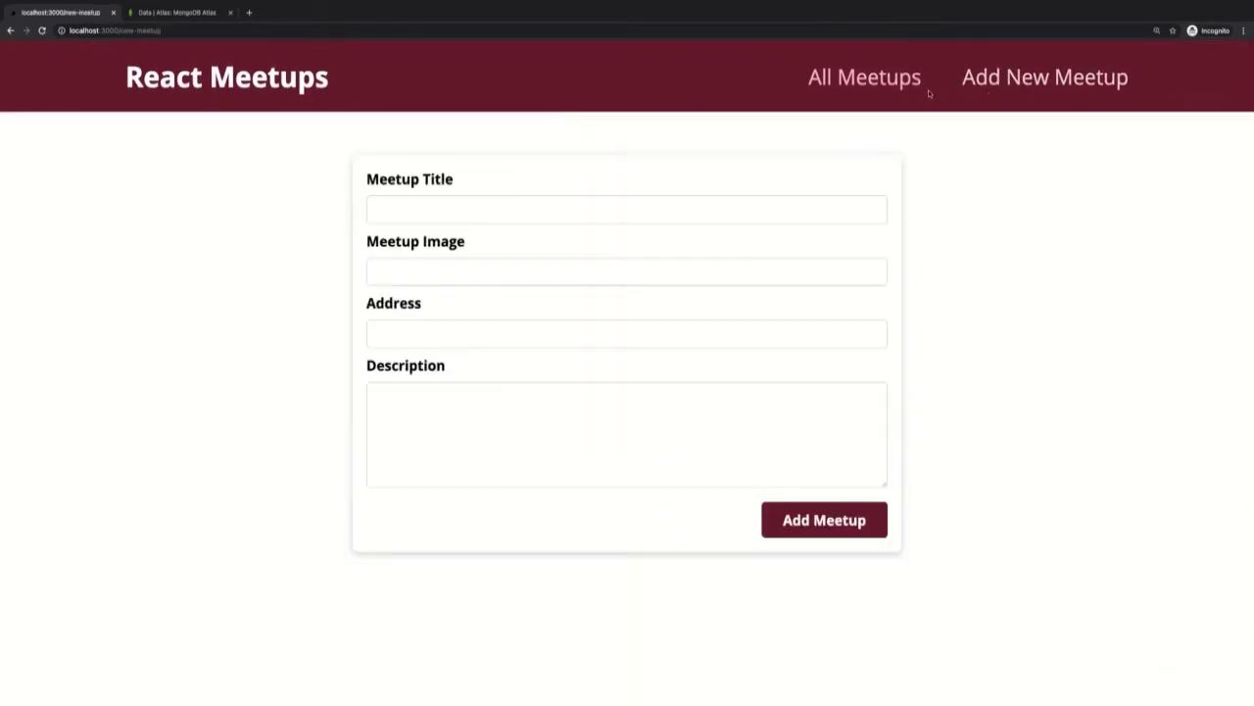
left_click(863, 77)
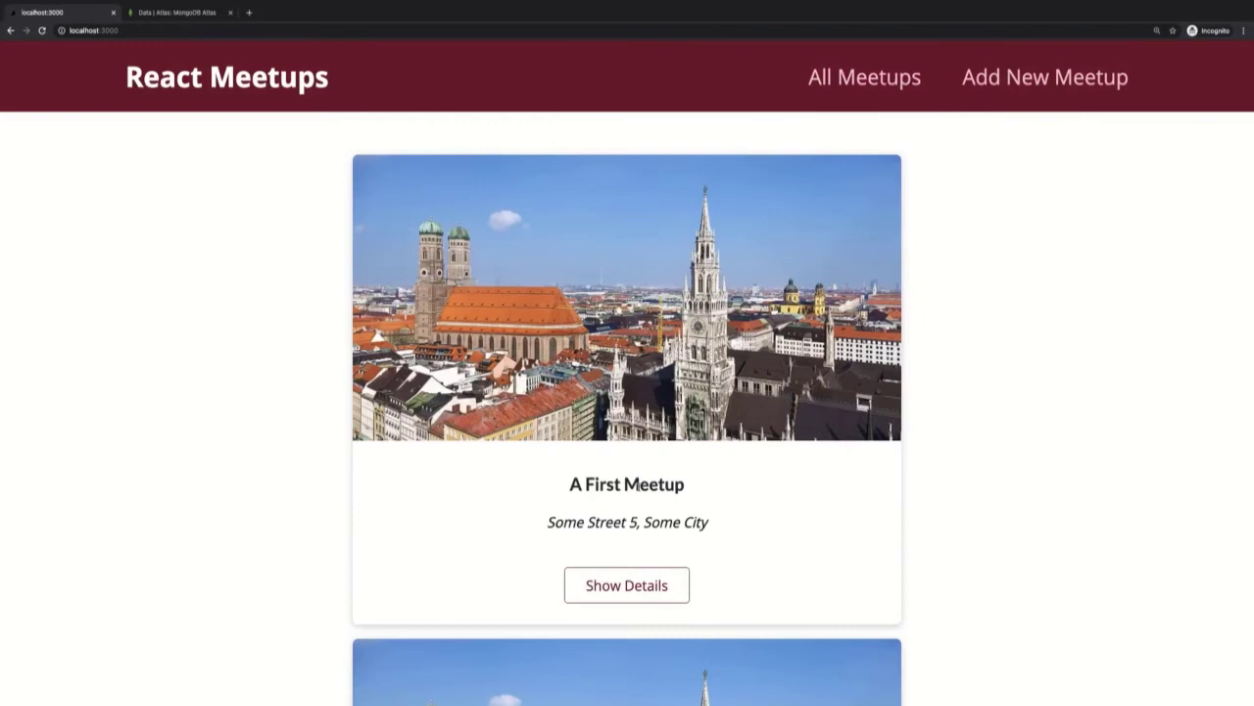
left_click(626, 585)
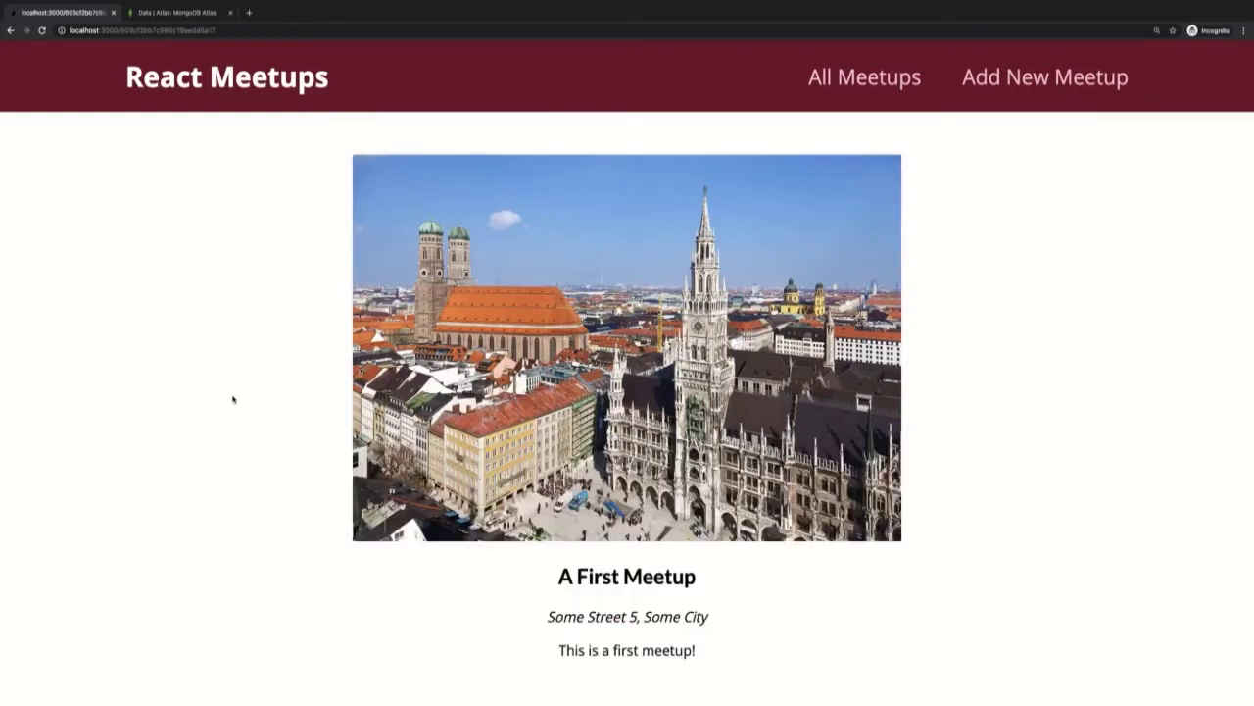
right_click(233, 398)
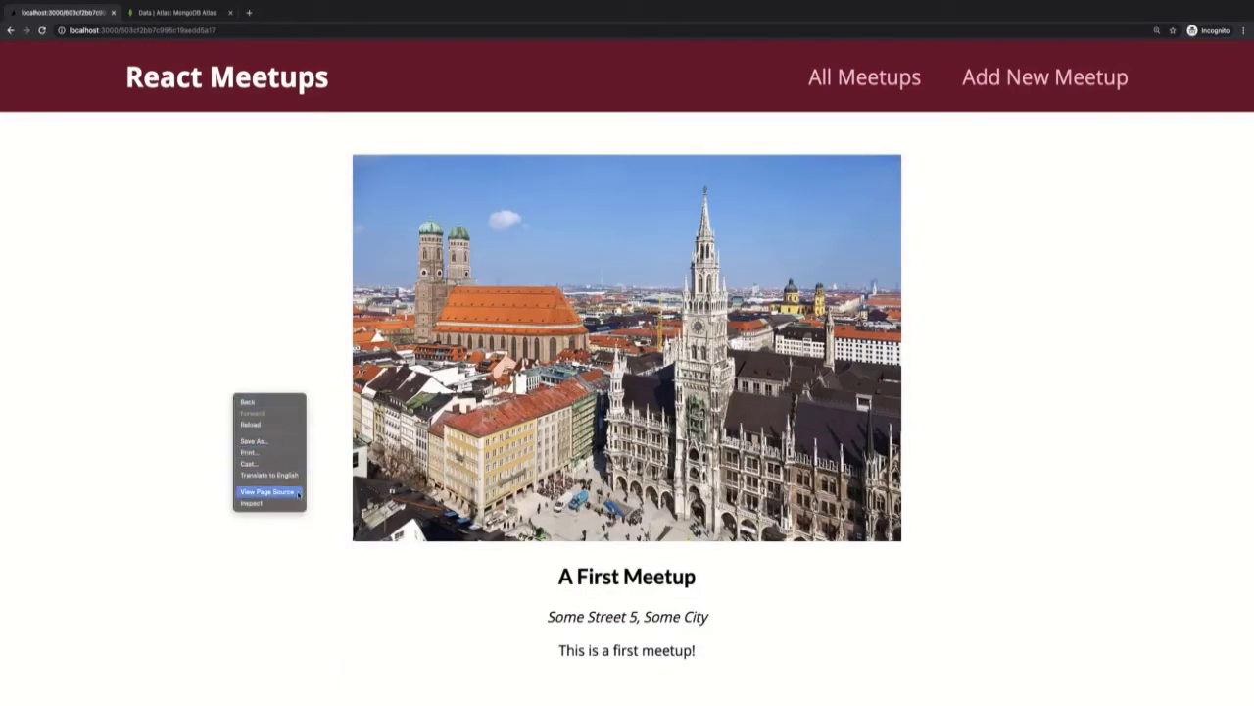
left_click(266, 491)
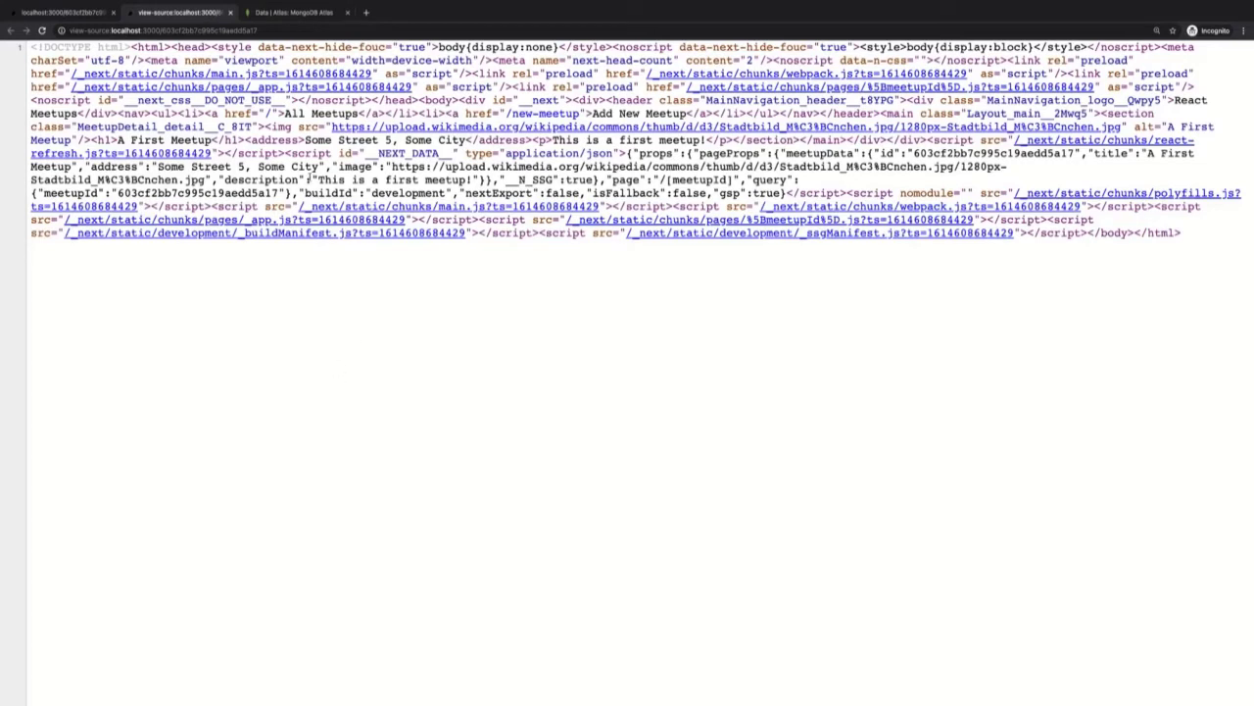
mouse_move(947, 134)
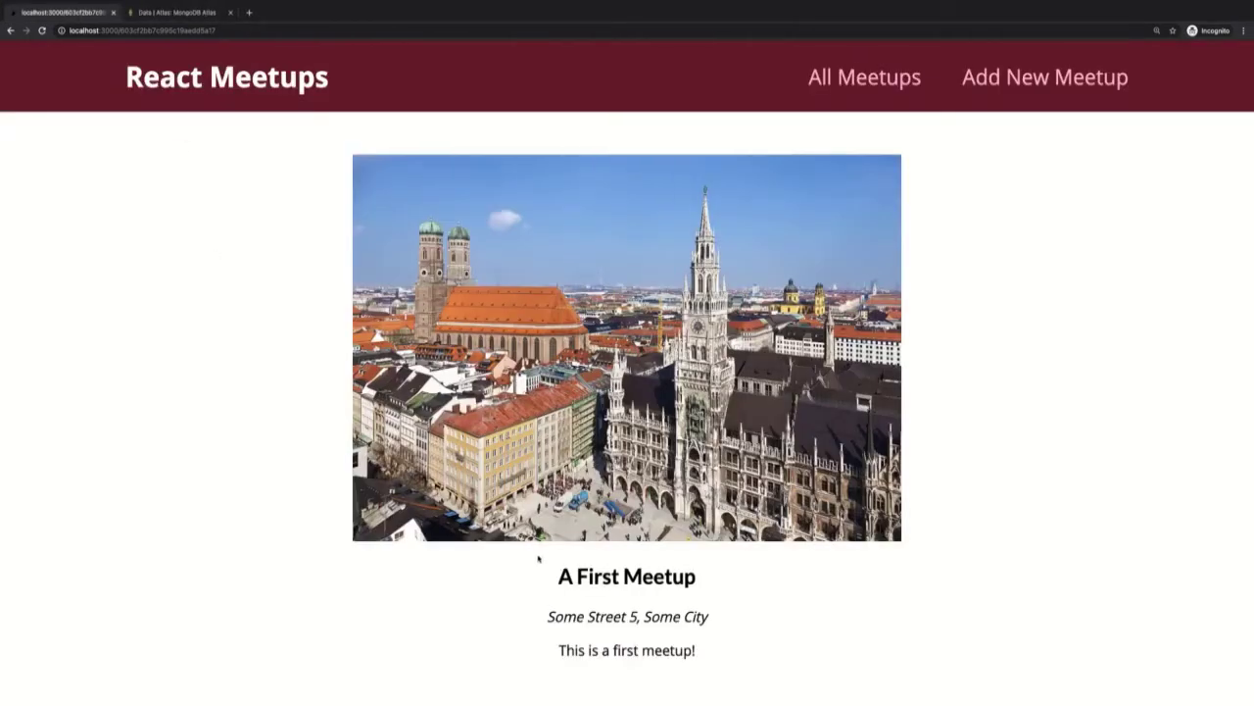
left_click_drag(538, 559, 698, 649)
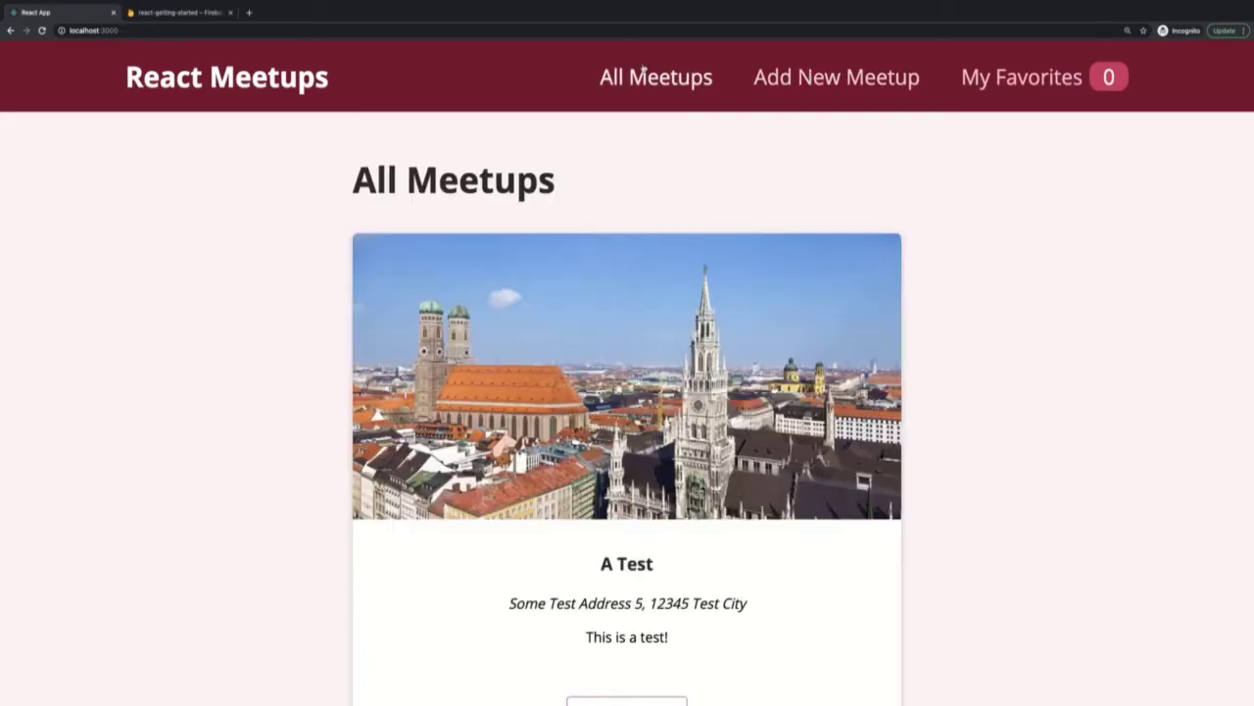
Step: Switch between Add New Meetup, My Favorites and All Meetups, scrolling the meetup list
left_click(835, 76)
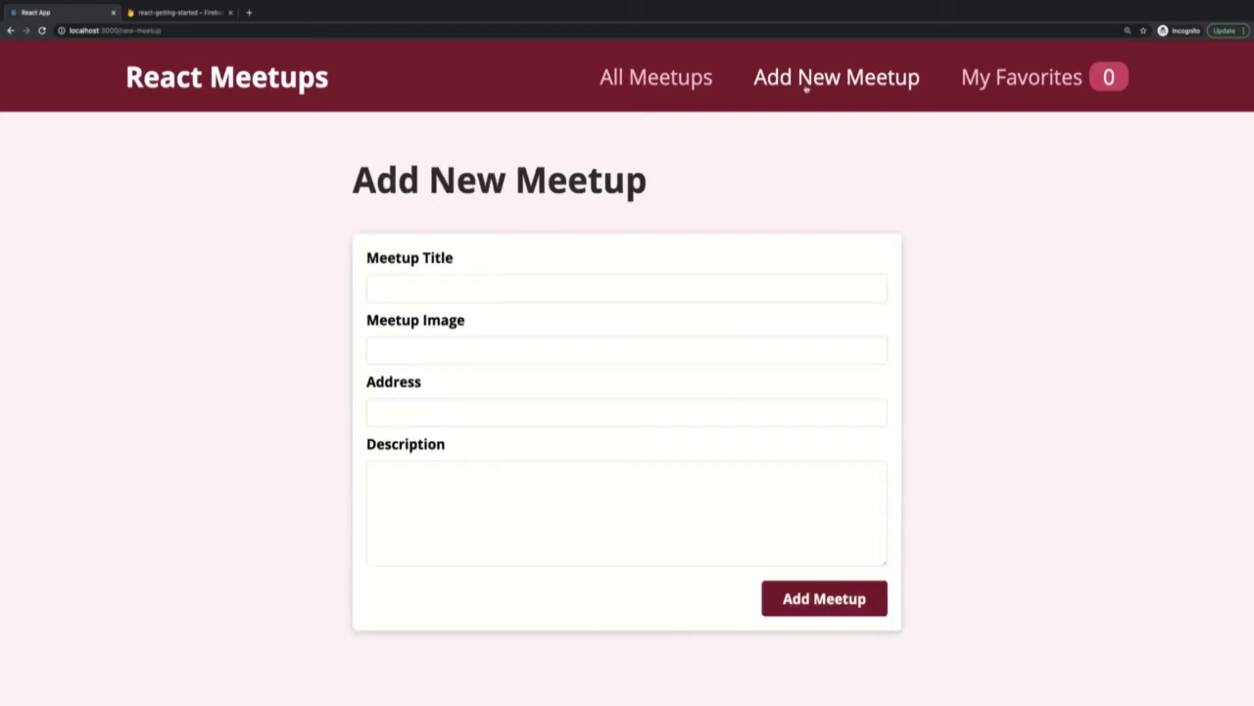
left_click(1021, 77)
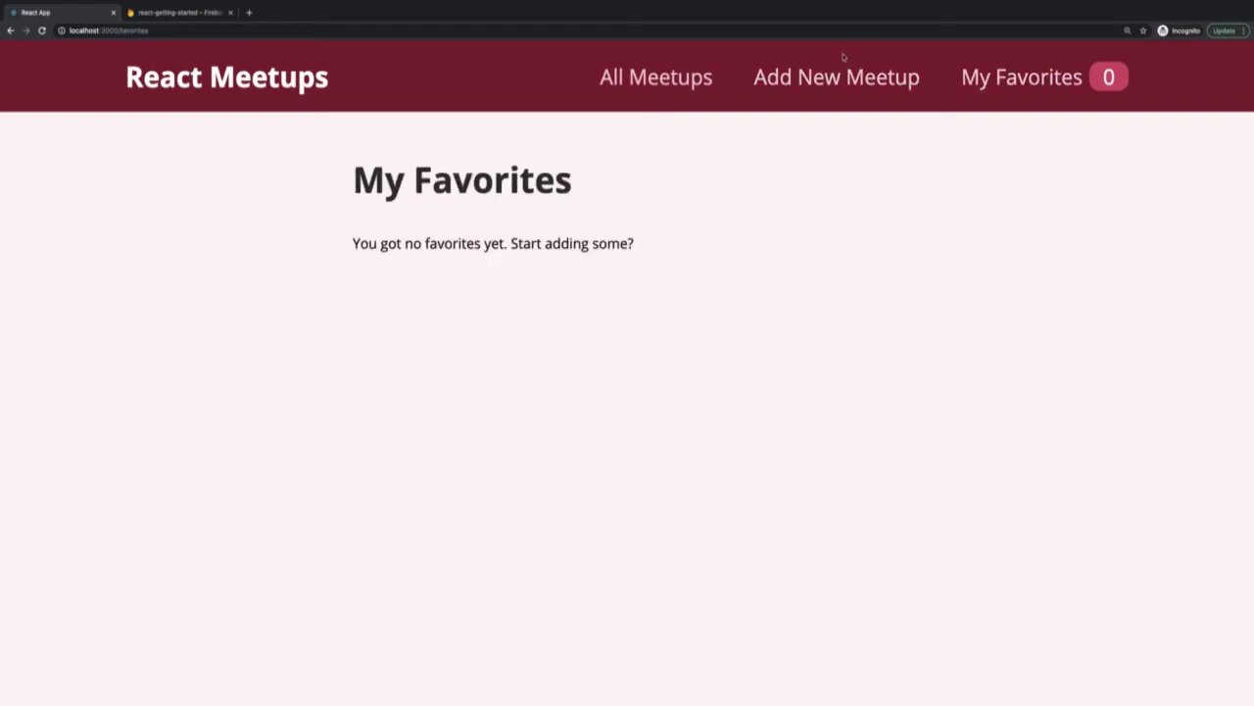
left_click(836, 77)
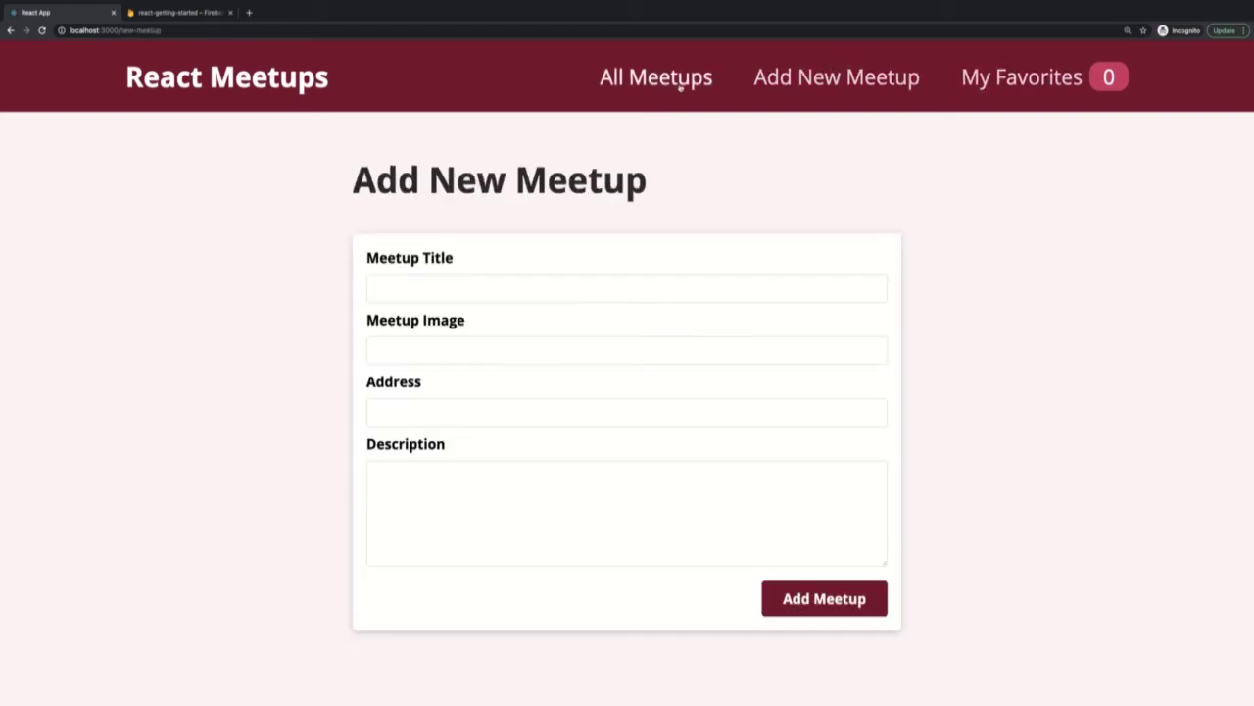
left_click(656, 76)
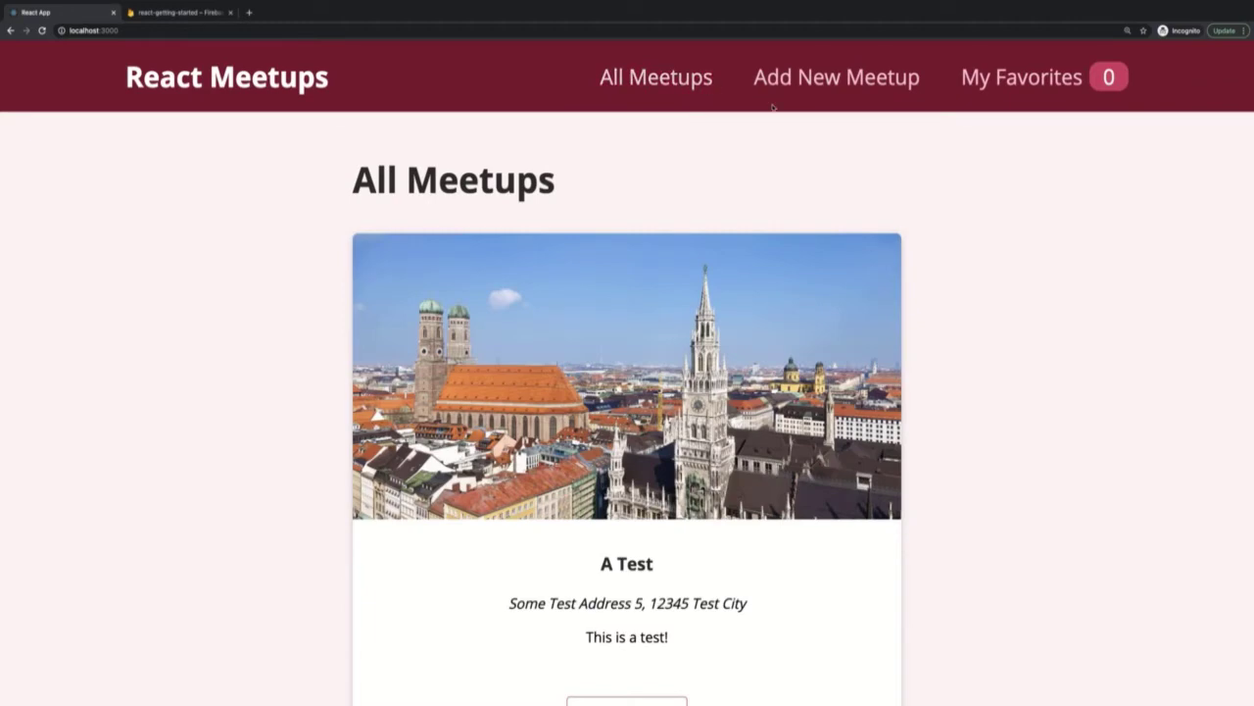
scroll("down", 3)
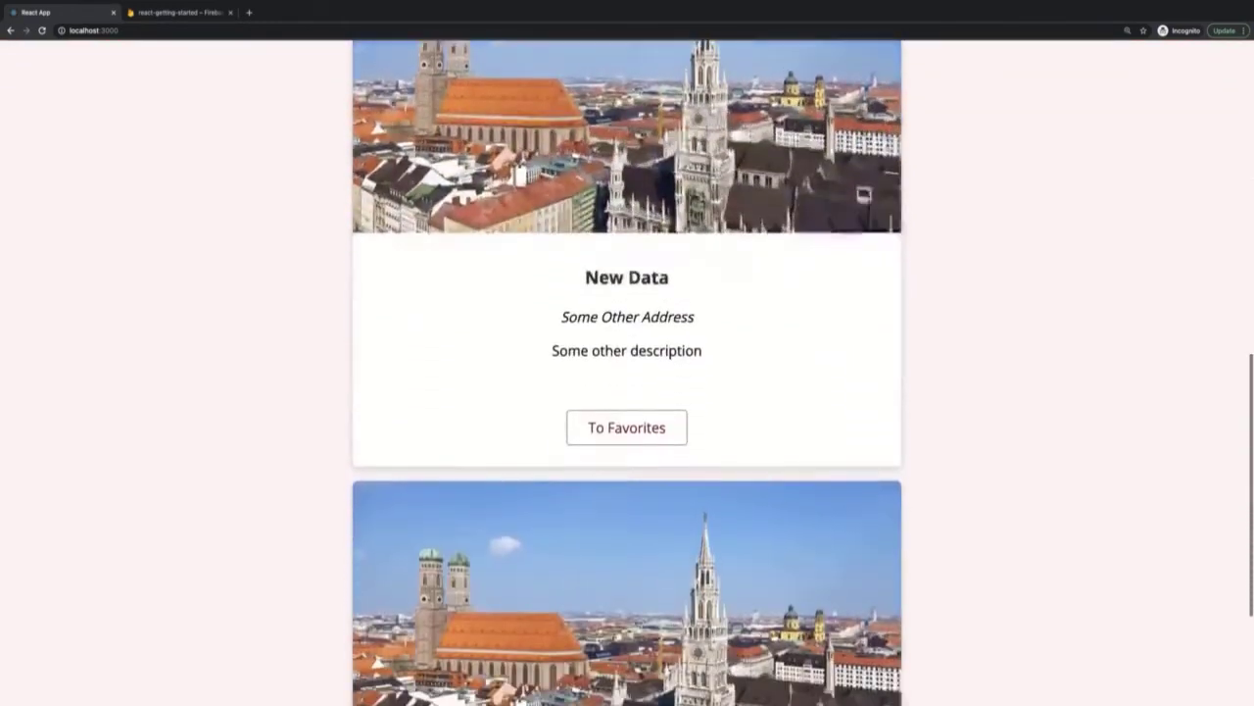
scroll("down", 3)
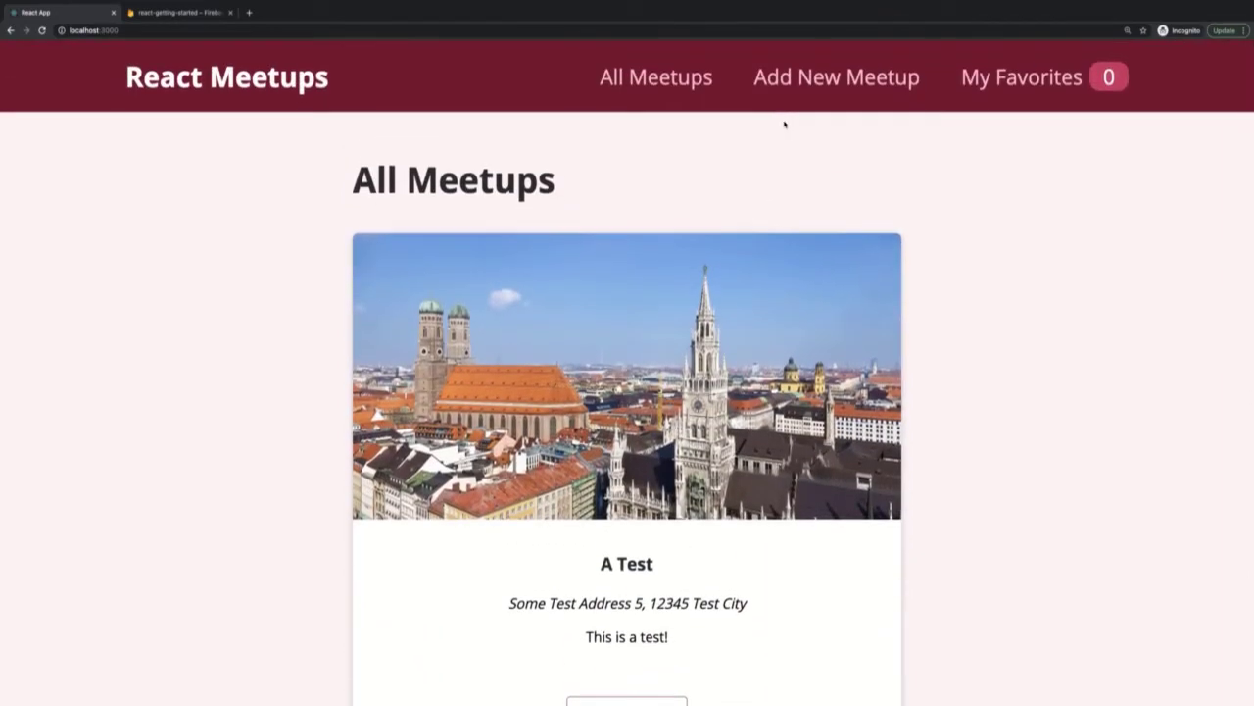
Step: Cycle through the nav pages again, reload All Meetups and end on the Add New Meetup form
left_click(835, 76)
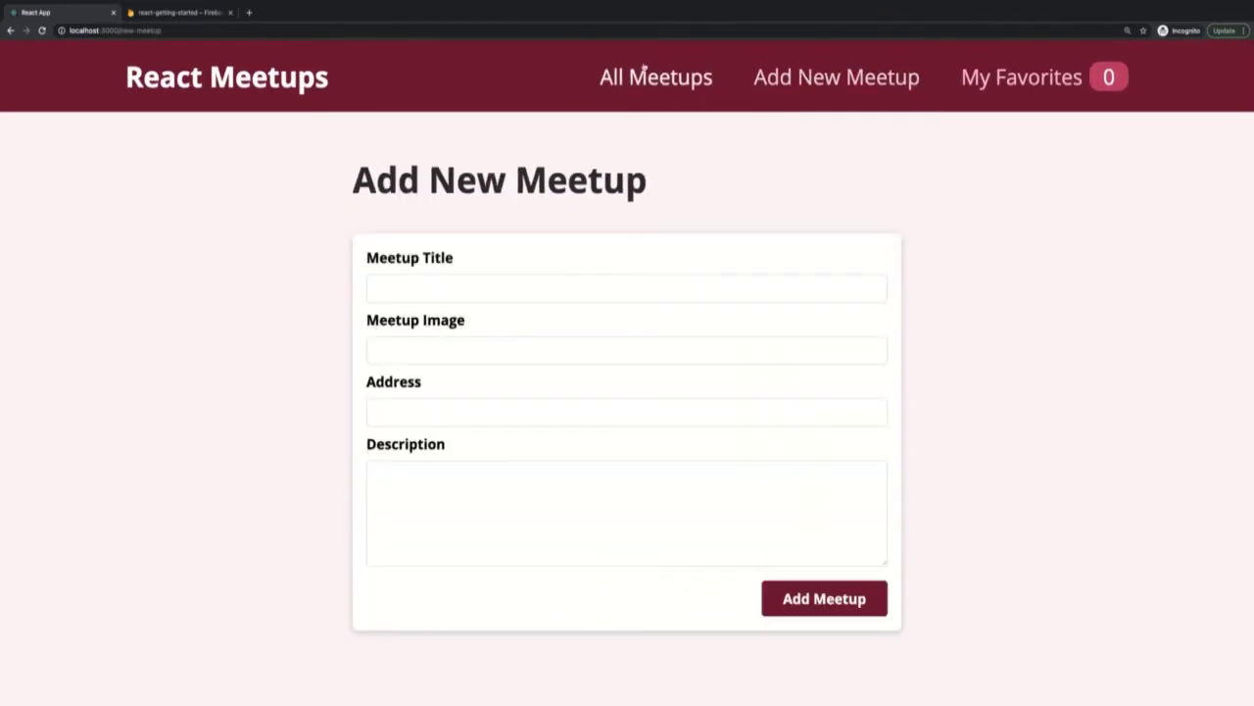
left_click(656, 76)
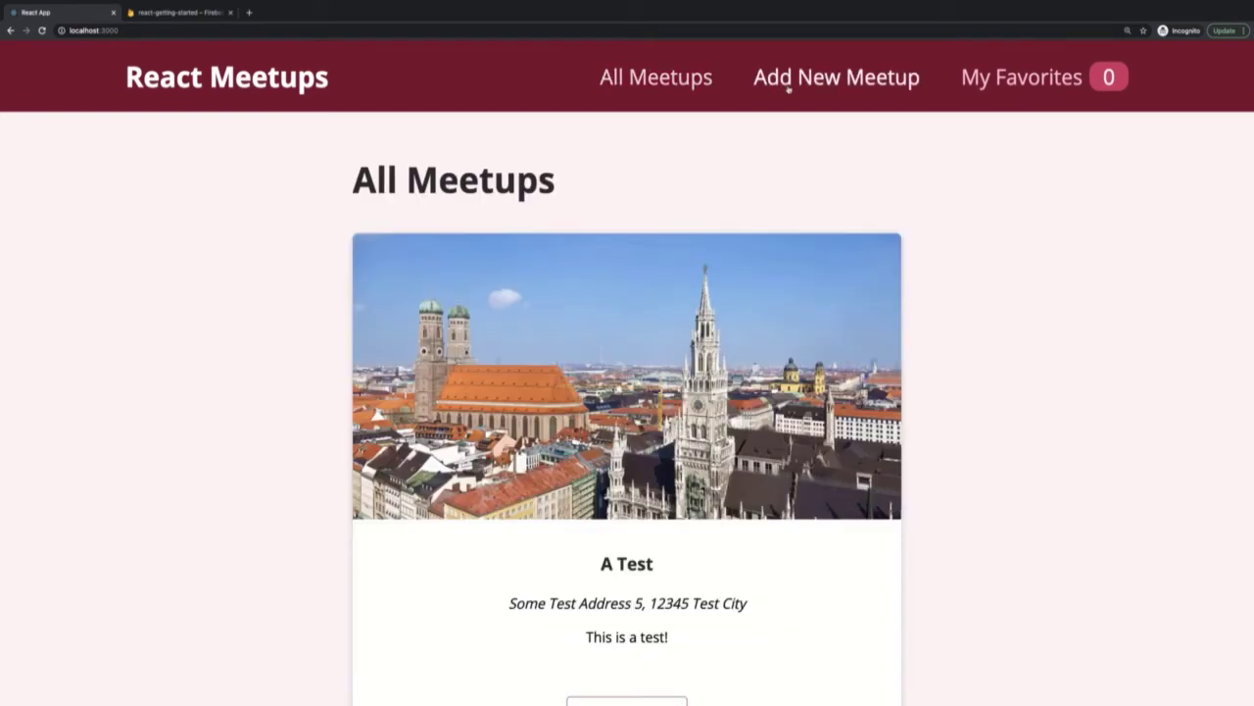
left_click(1021, 77)
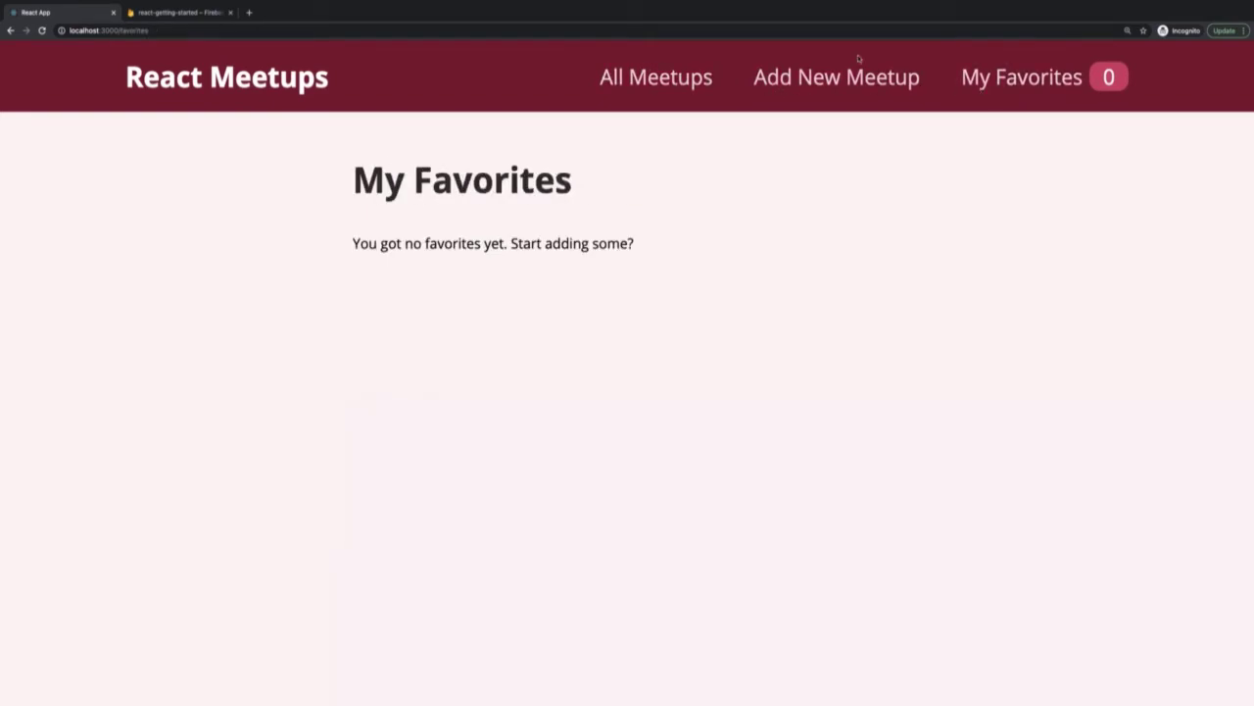
left_click(836, 76)
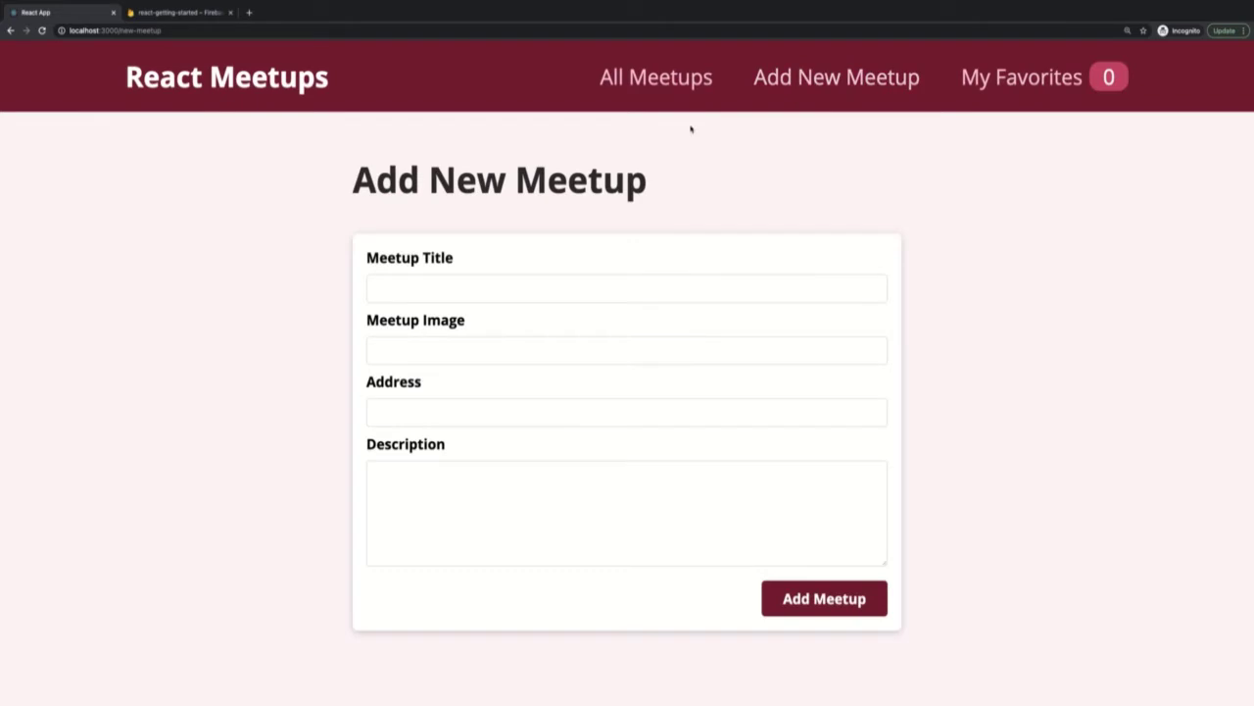
left_click(655, 76)
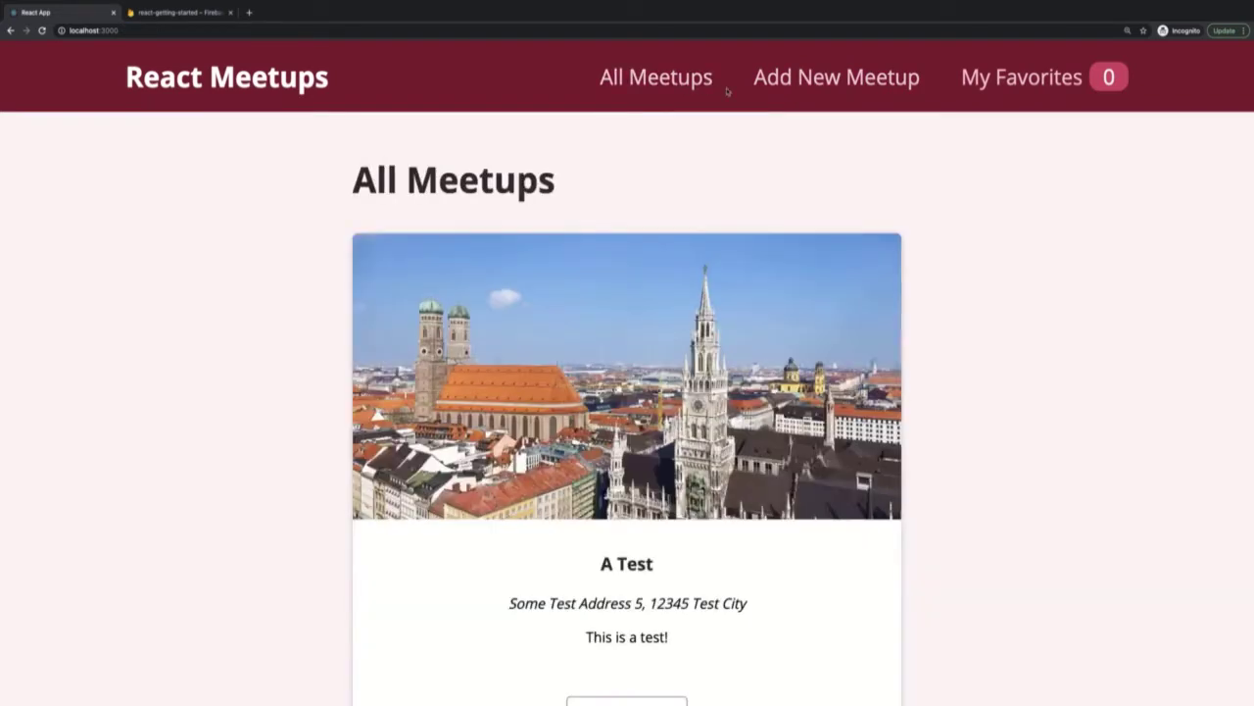
scroll("down", 3)
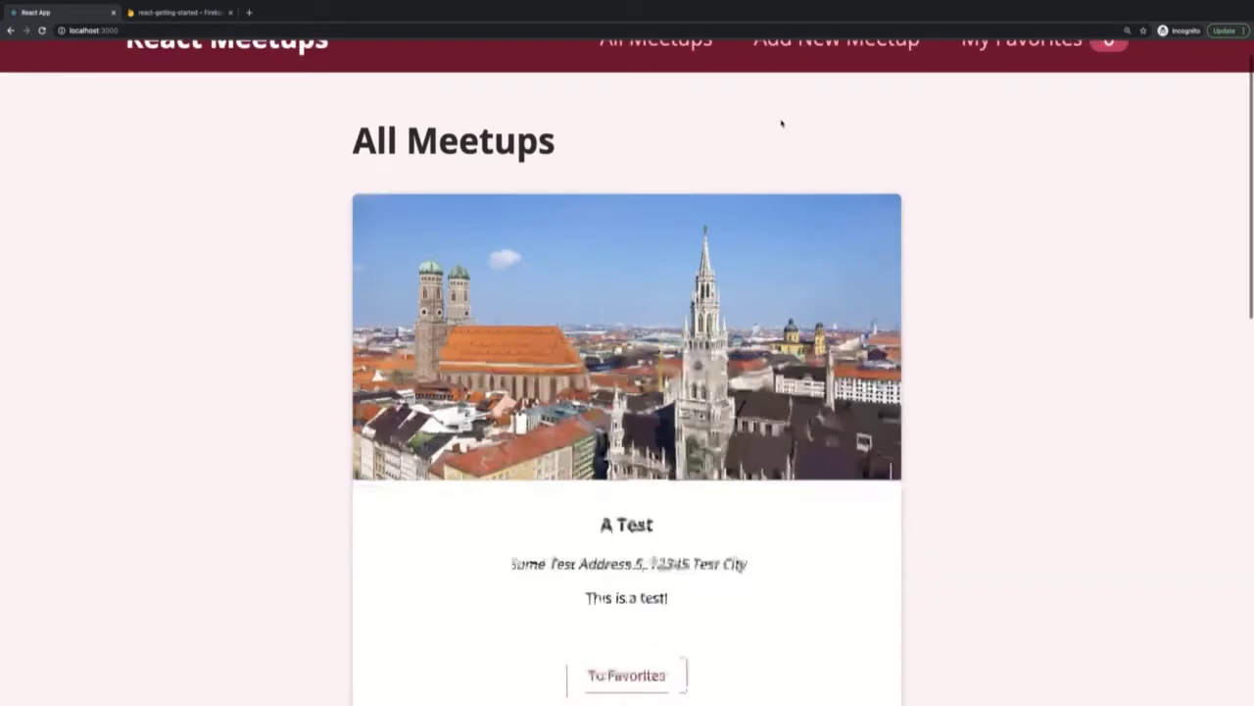
scroll("down", 3)
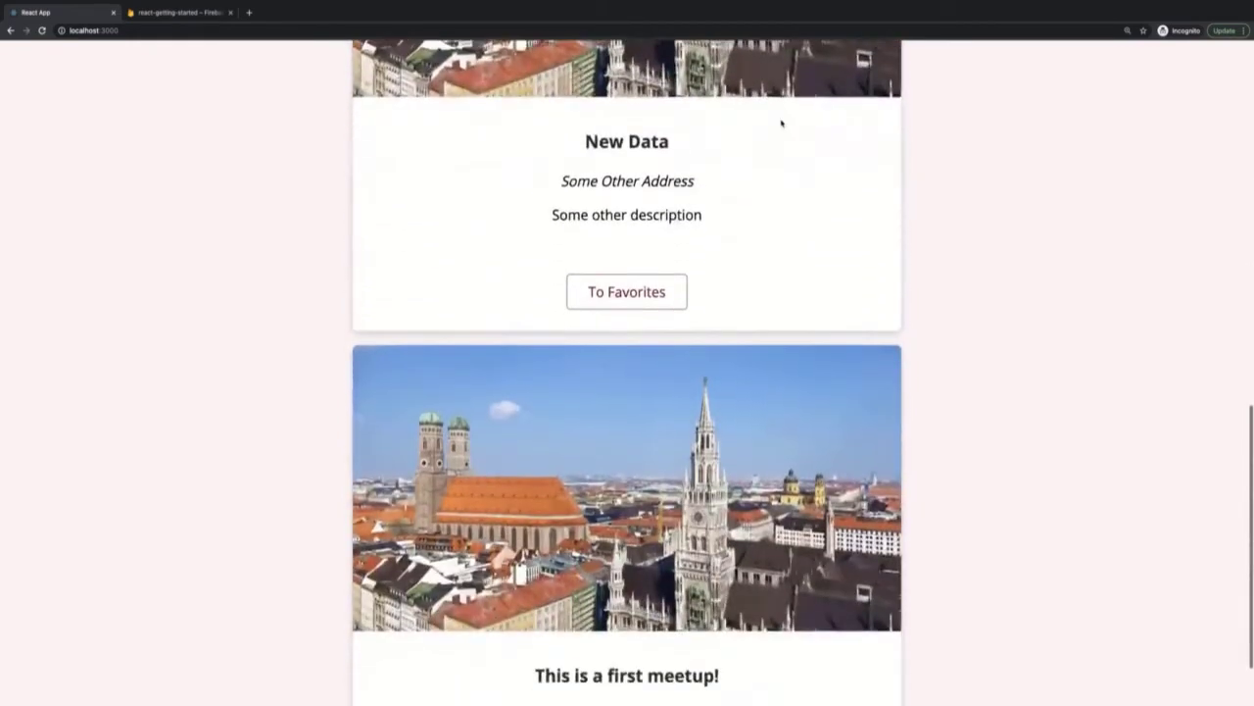
scroll("down", 3)
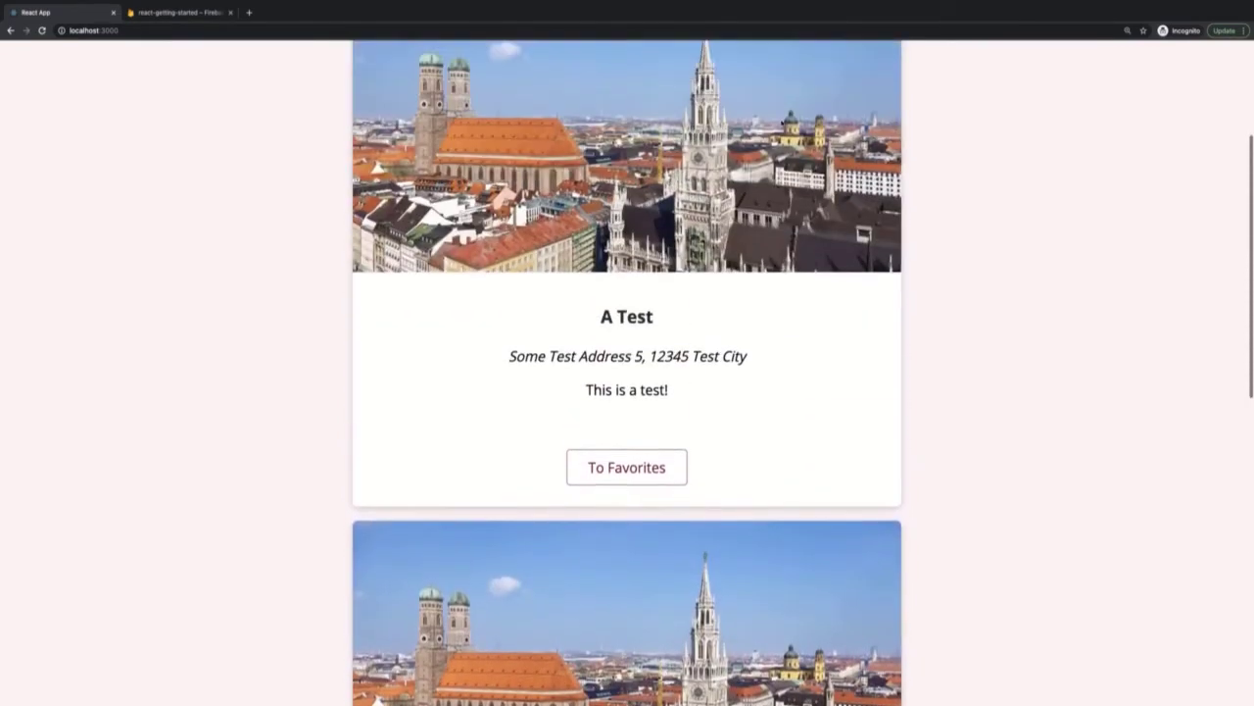
scroll("up", 3)
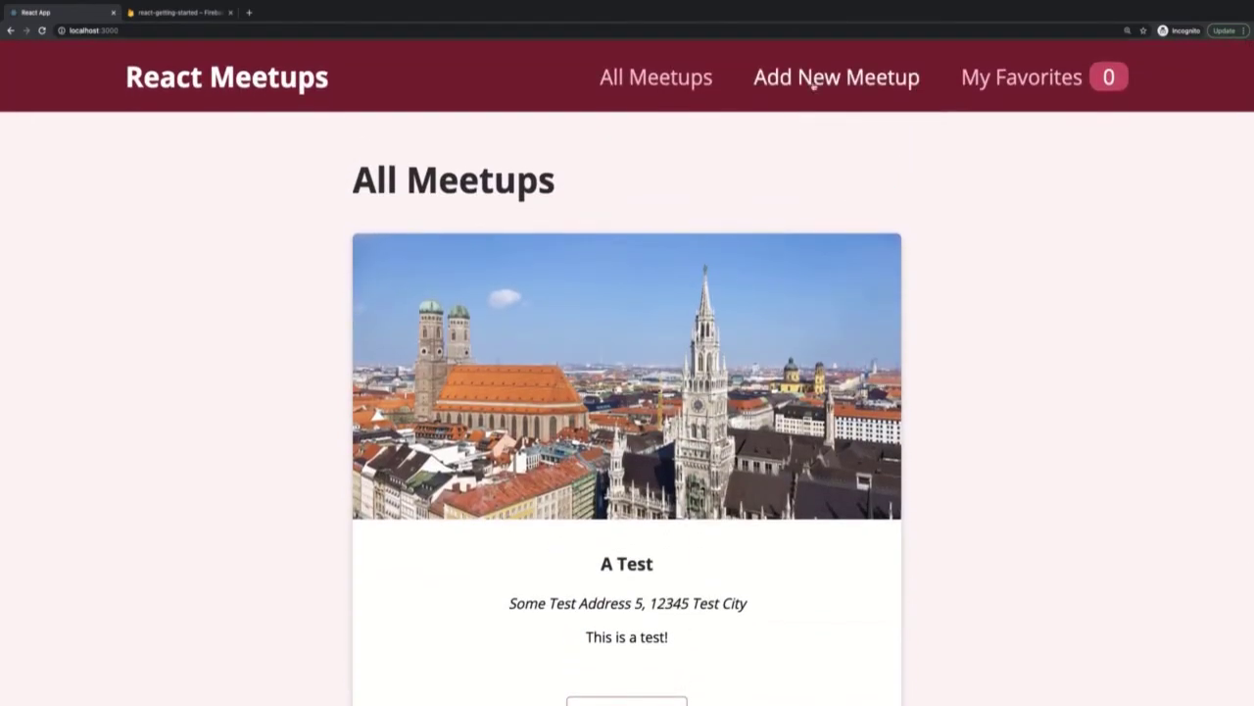
left_click(655, 77)
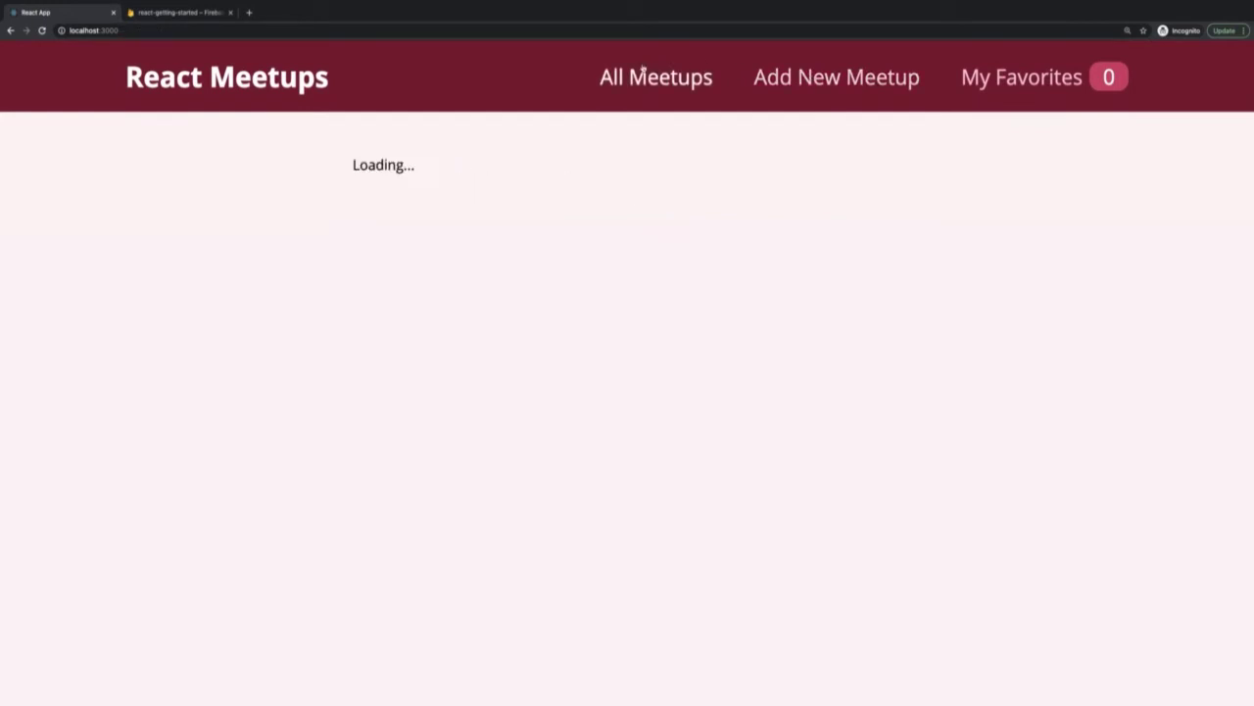
left_click(836, 77)
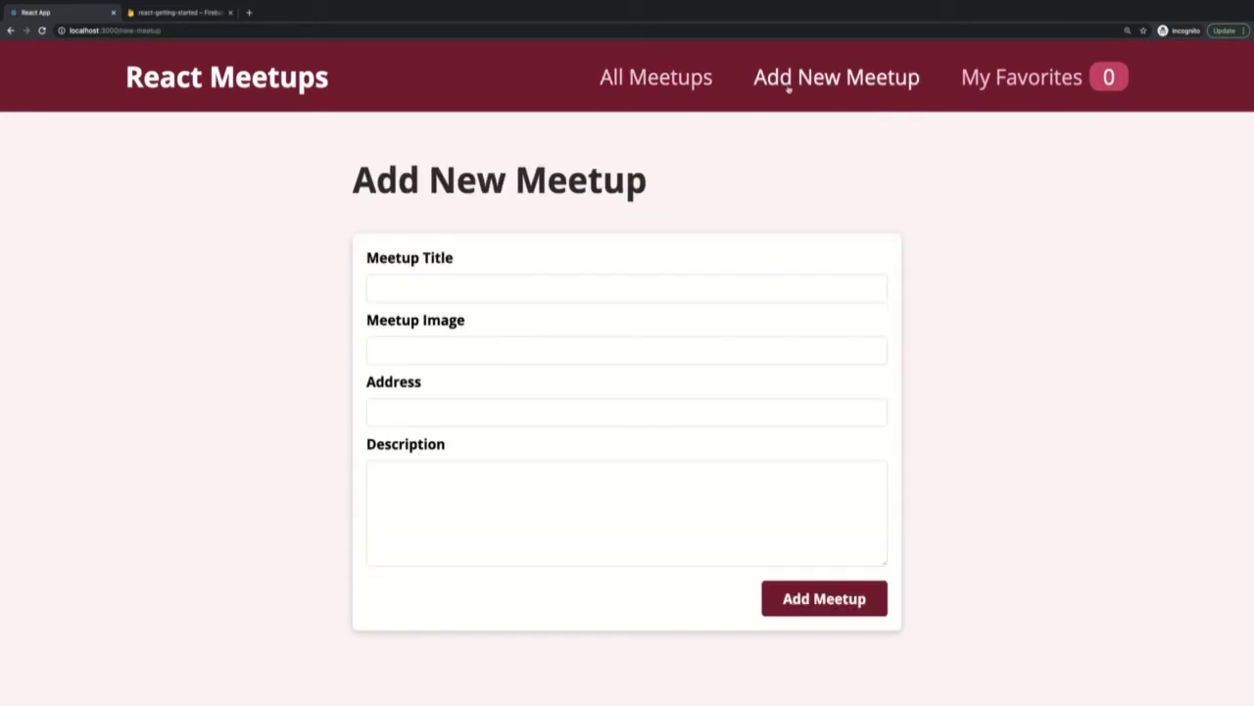
left_click(1020, 76)
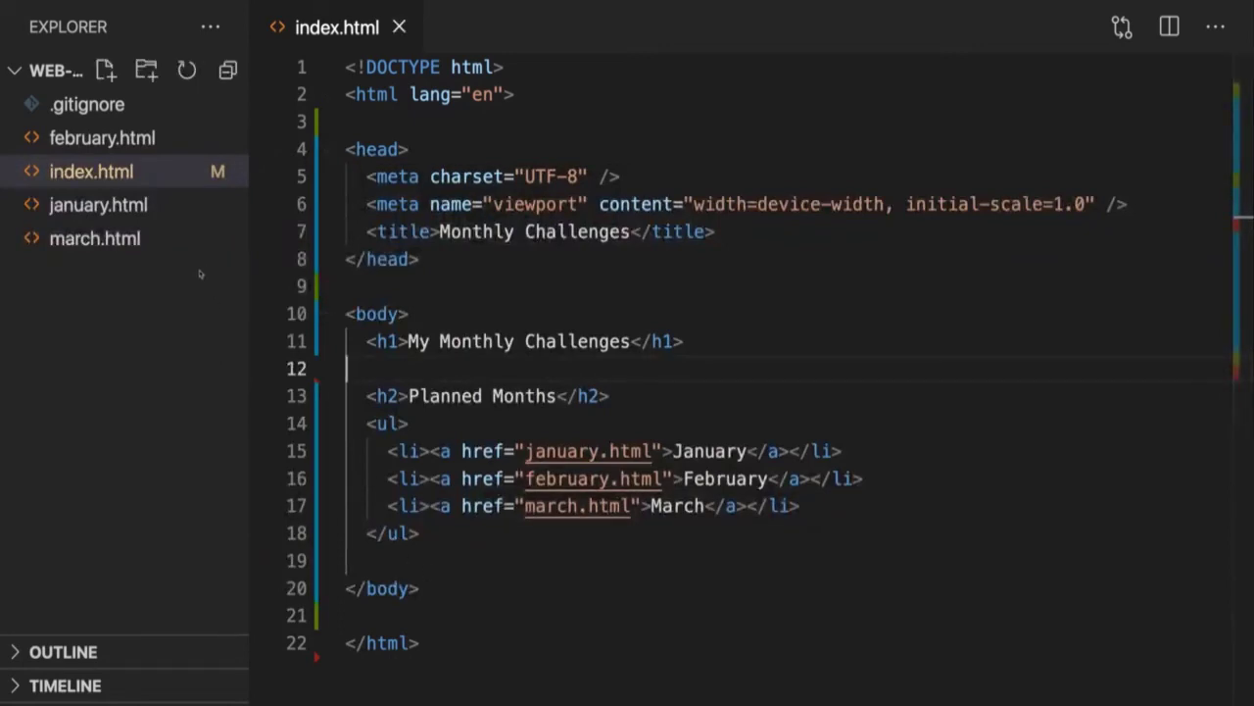
Step: Browse january.html, march.html and february.html, then open the signup.js API route
left_click(98, 205)
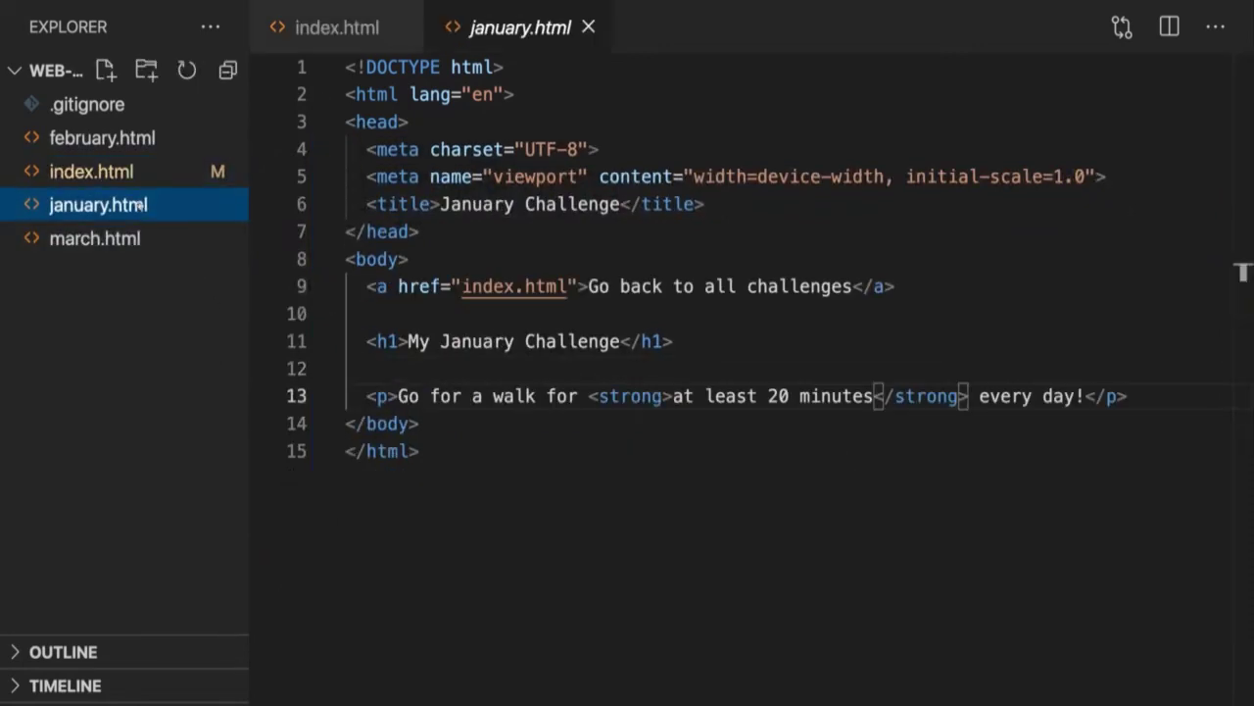
left_click(95, 239)
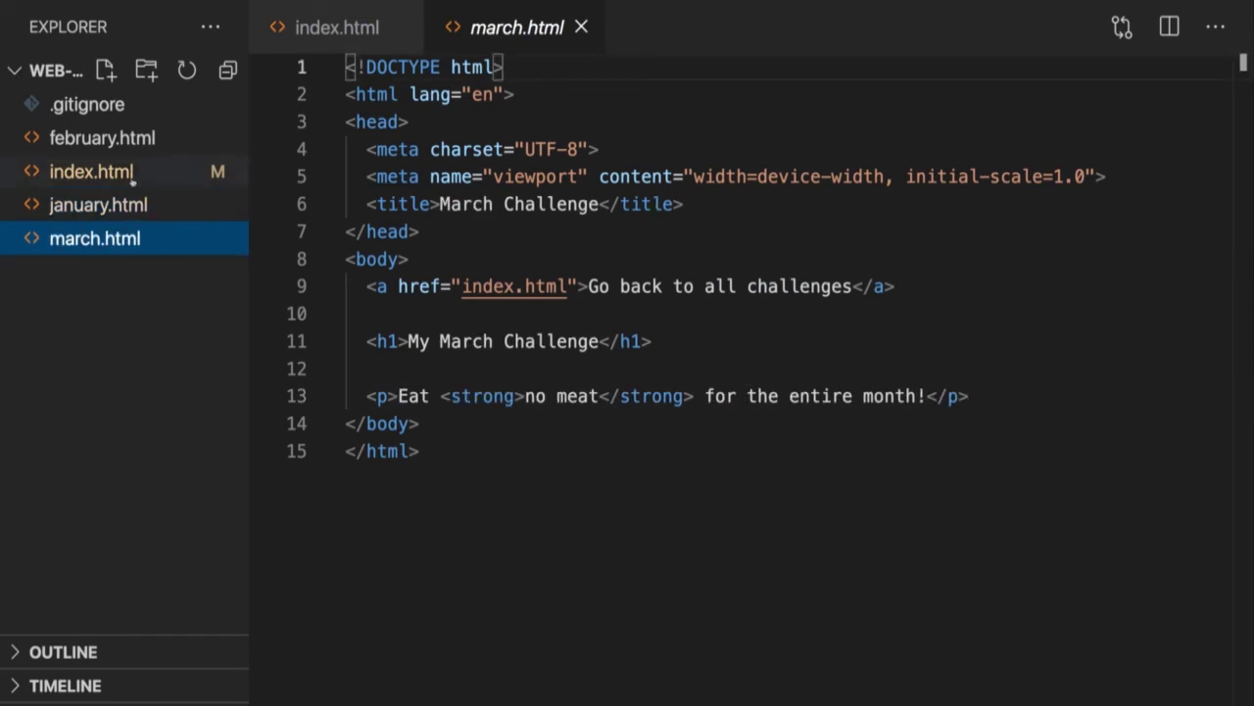
left_click(102, 137)
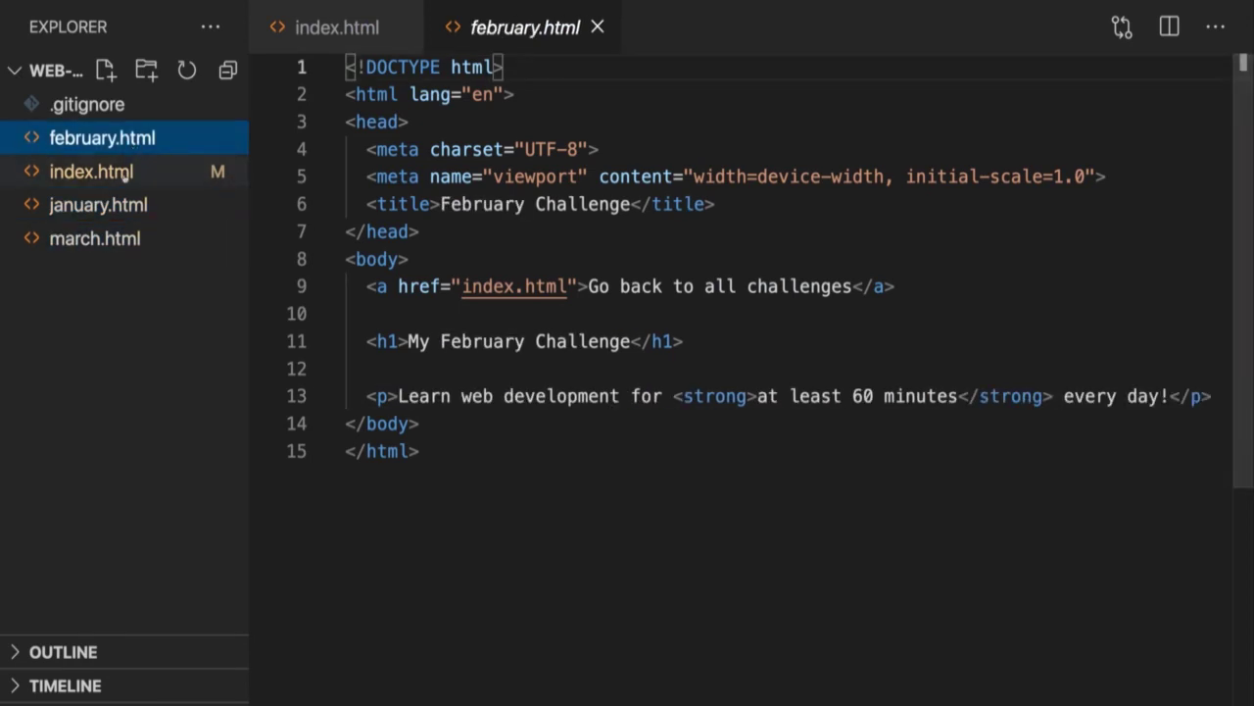
left_click(92, 171)
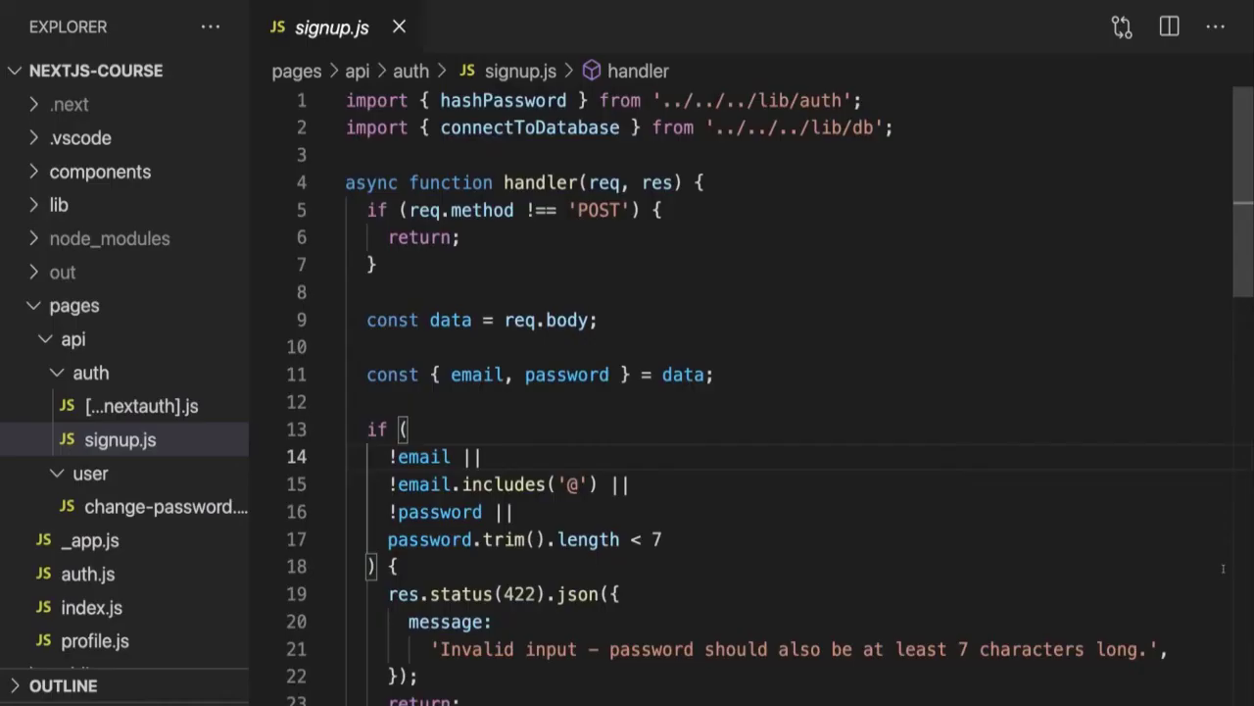
scroll("down", 3)
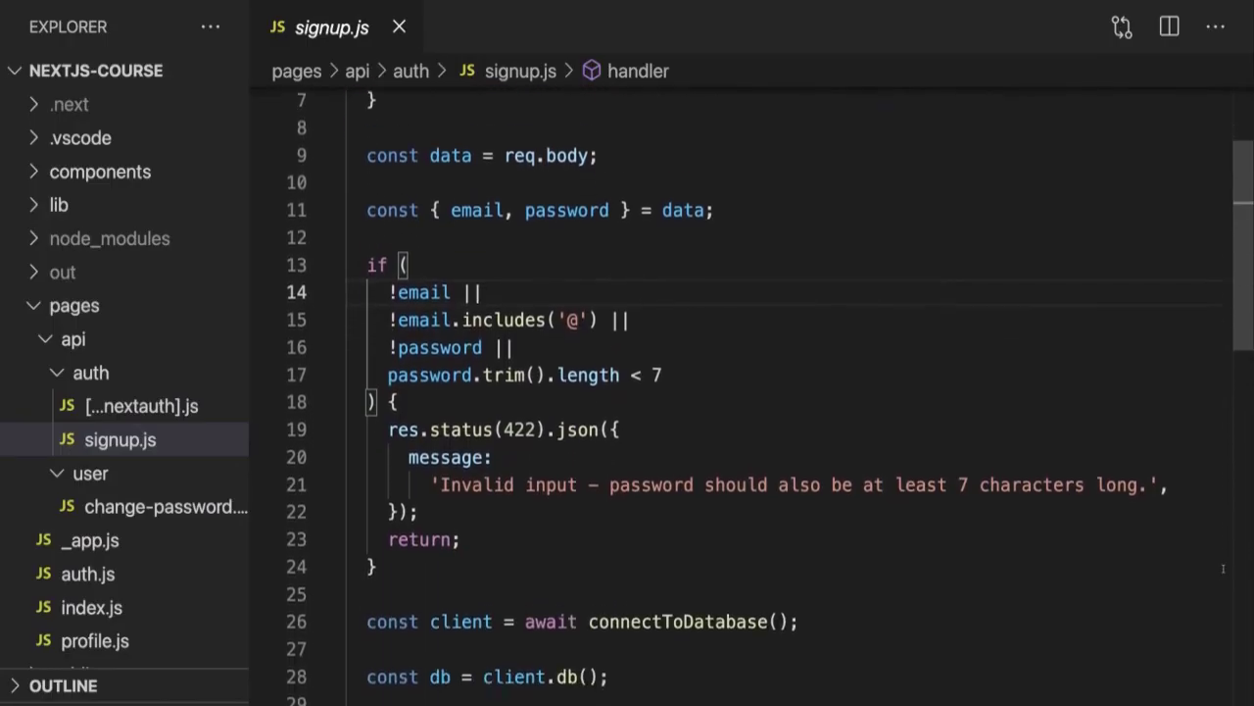
scroll("down", 3)
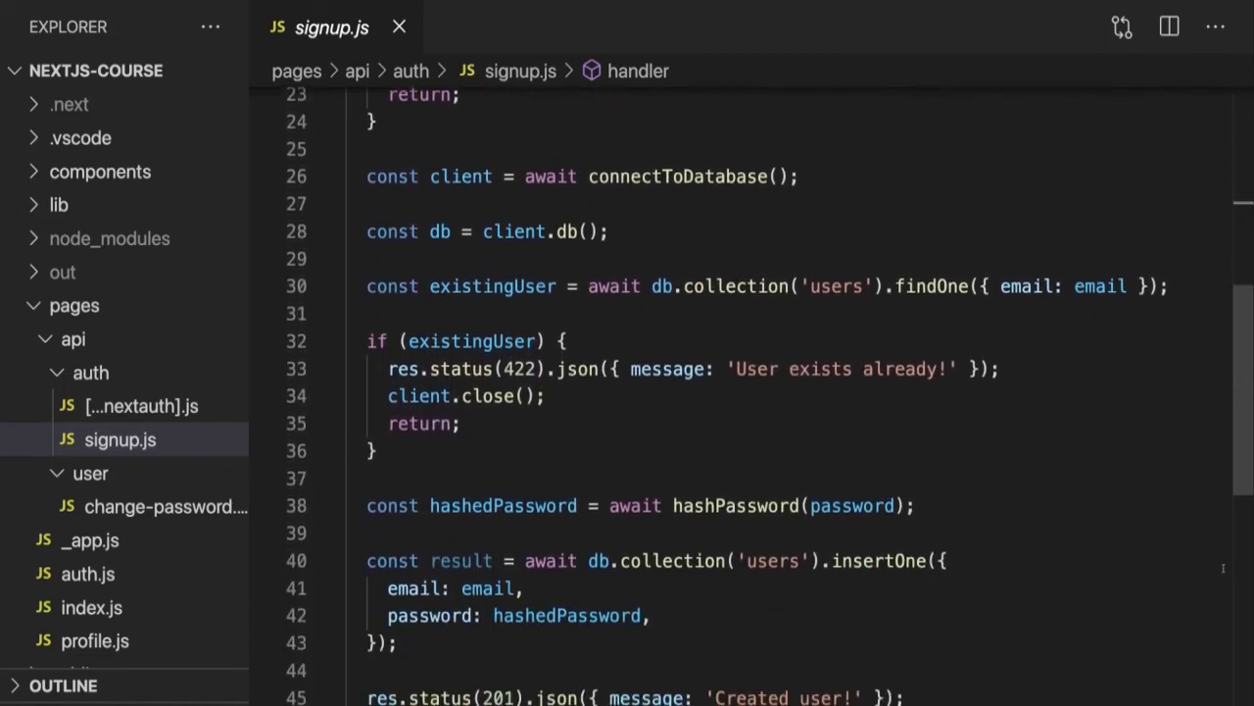
scroll("down", 3)
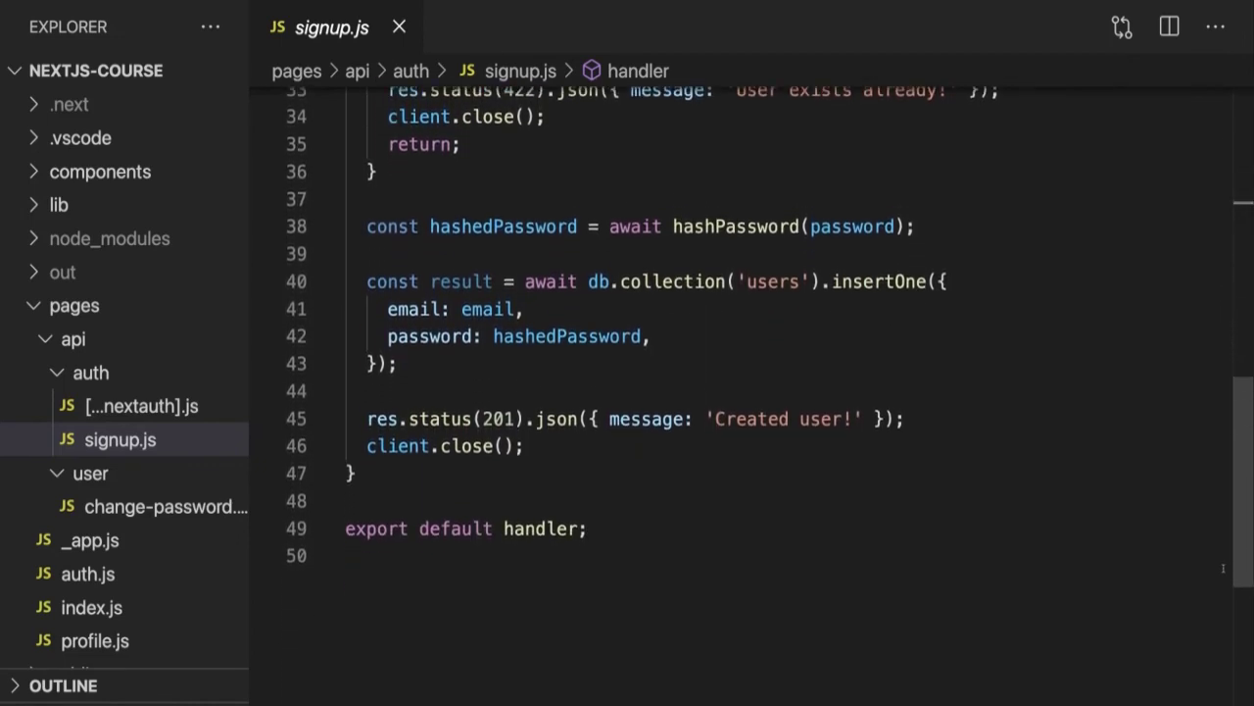